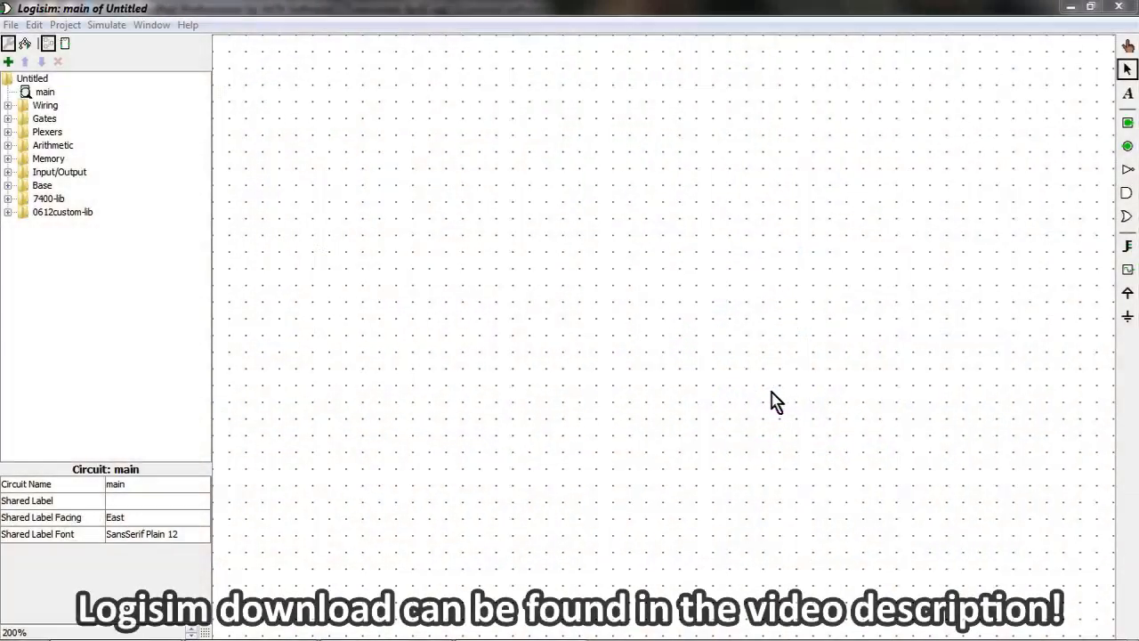
pyautogui.moveTo(373, 400)
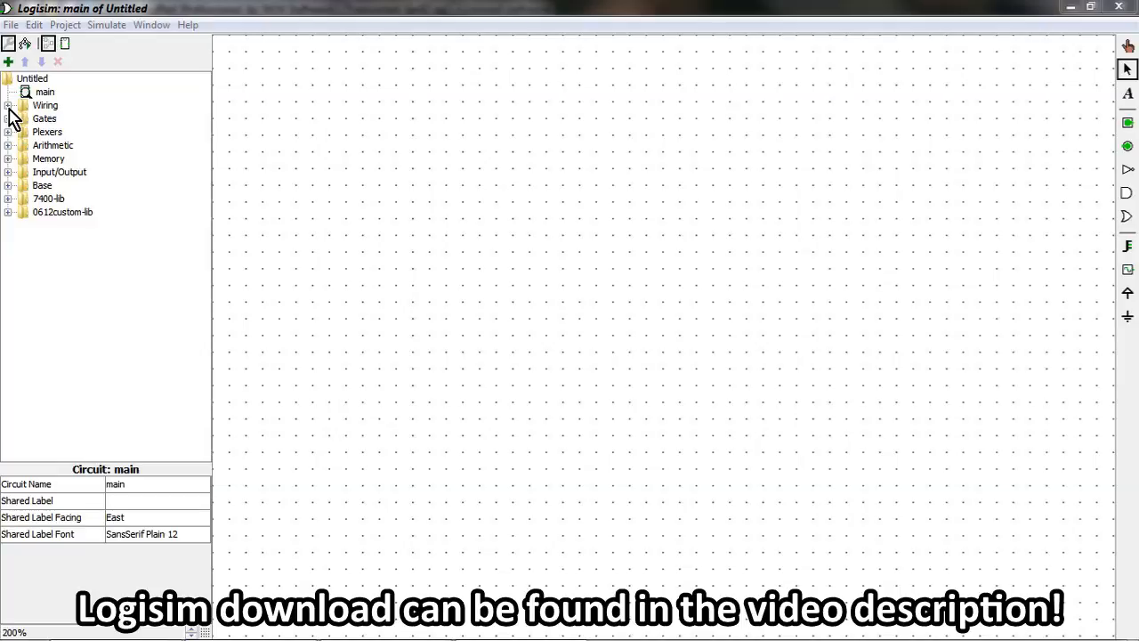
# Step: Expand the Wiring library and pick the Transistor tool
pyautogui.click(9, 105)
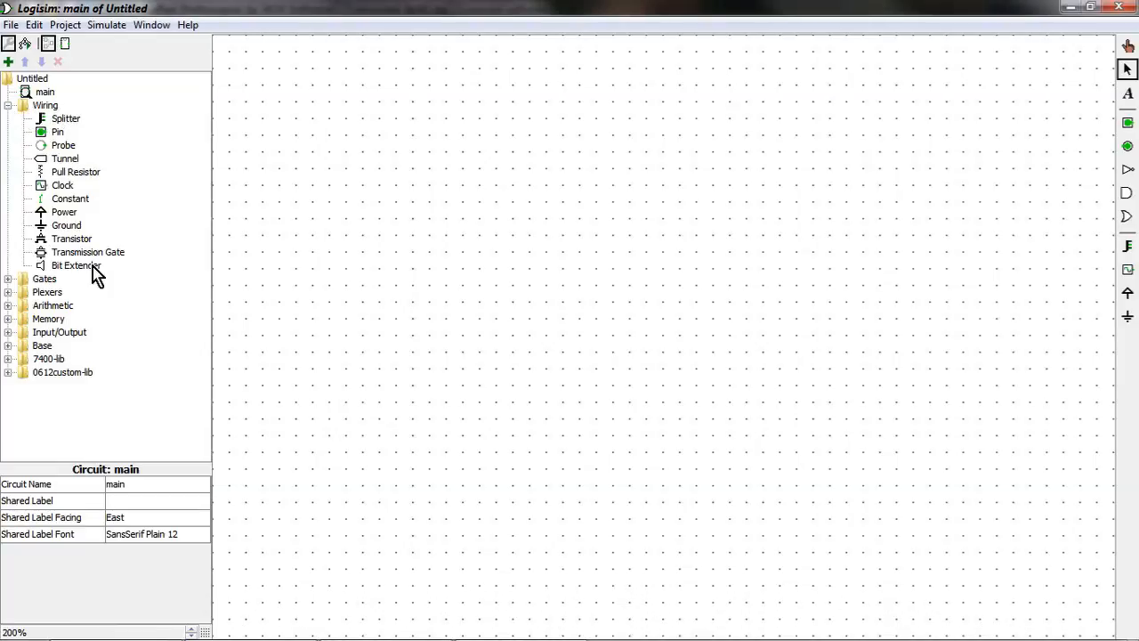
pyautogui.click(72, 239)
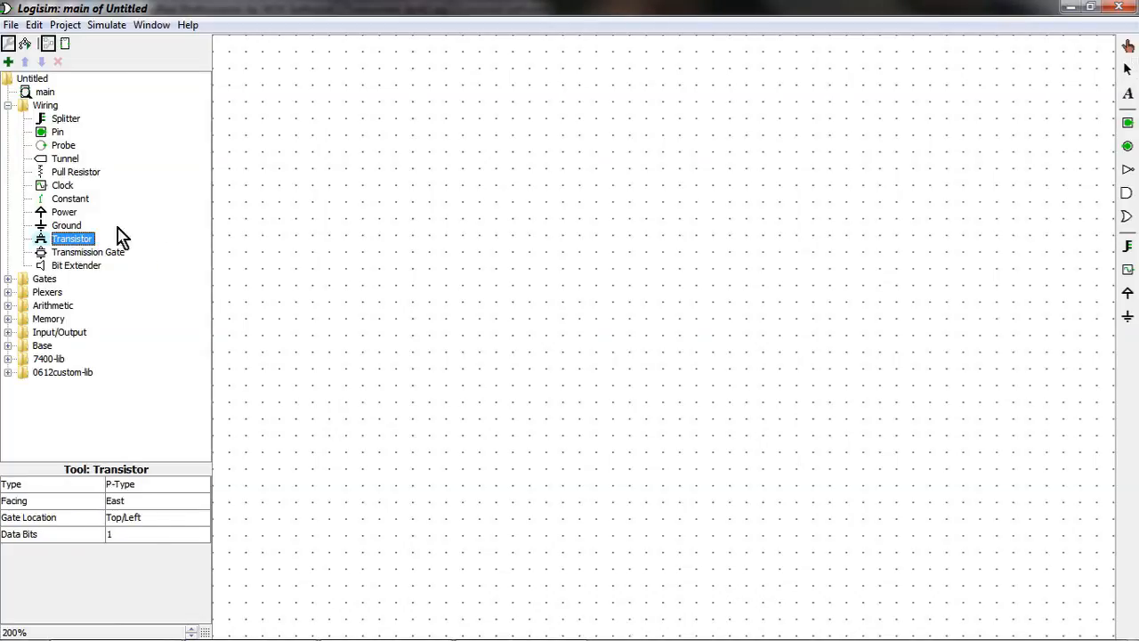
# Step: Place an N-type transistor with an input pin to its left
pyautogui.click(203, 484)
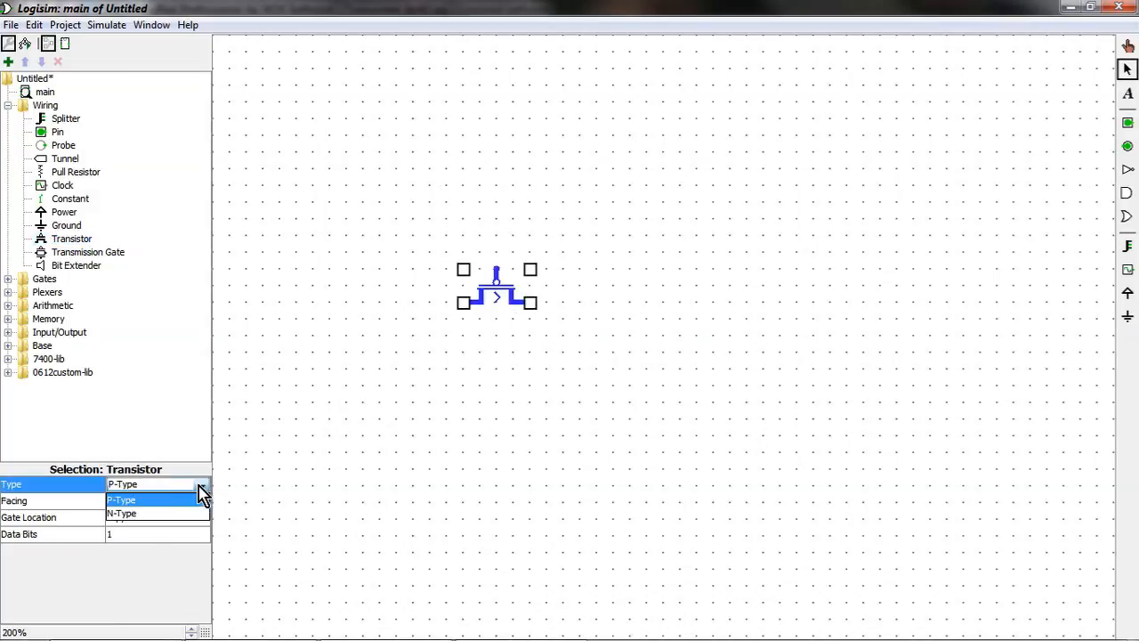
pyautogui.click(121, 513)
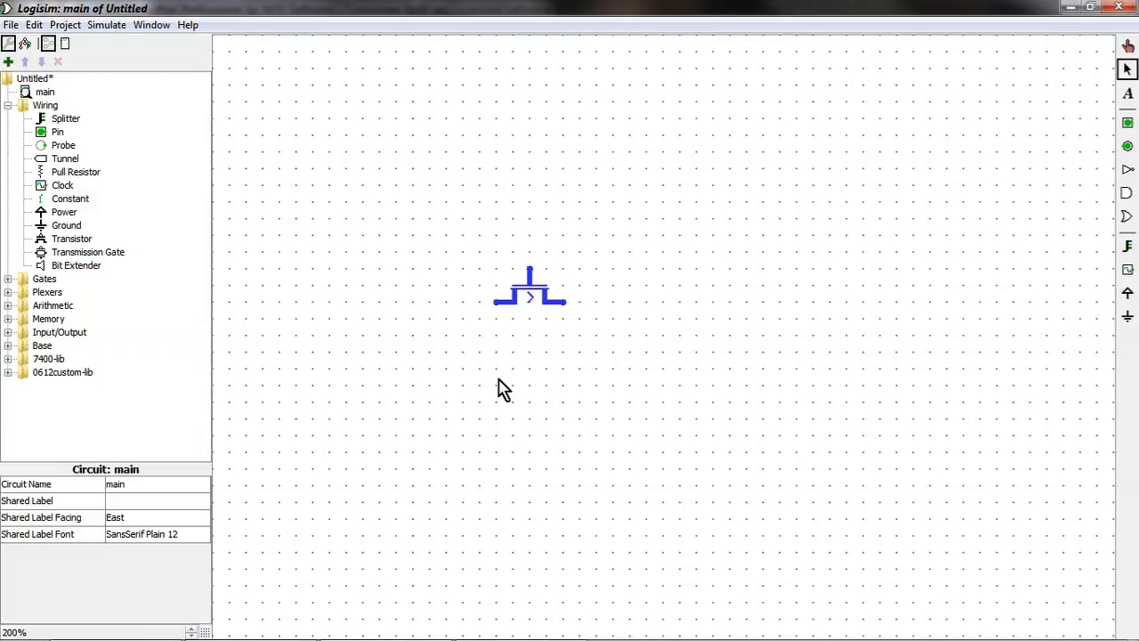
pyautogui.moveTo(572, 323)
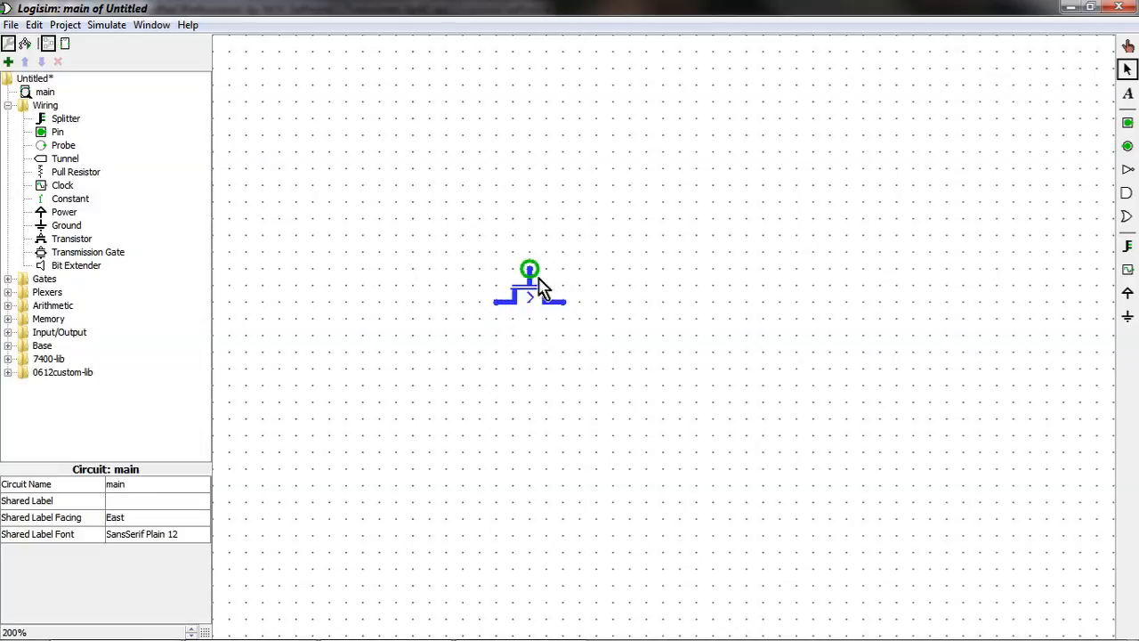
pyautogui.moveTo(1004, 198)
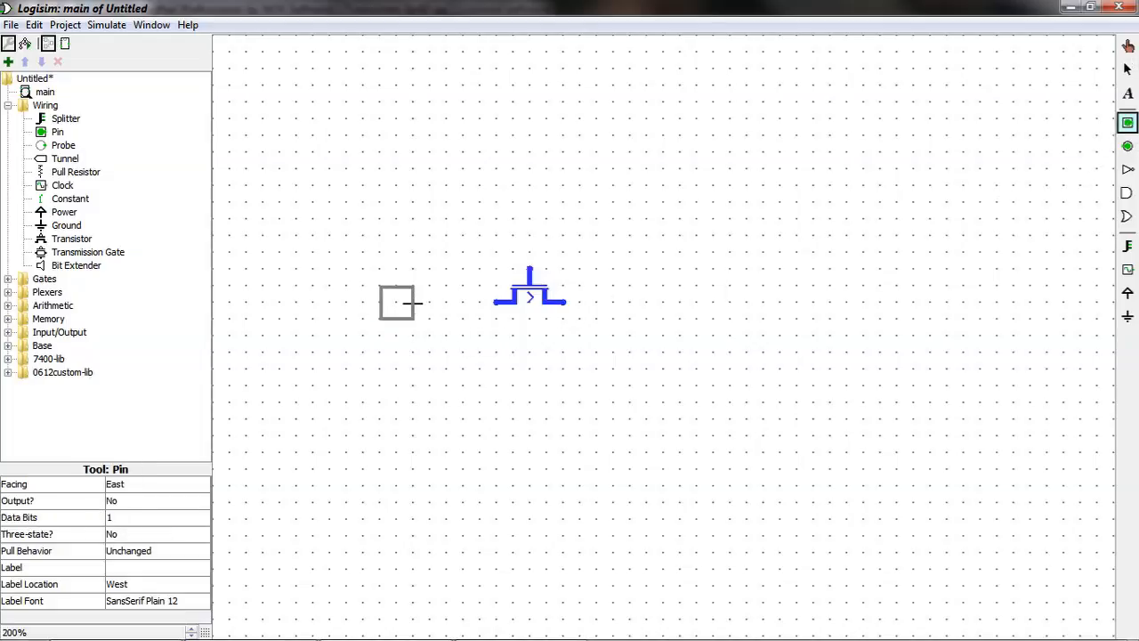
pyautogui.click(397, 302)
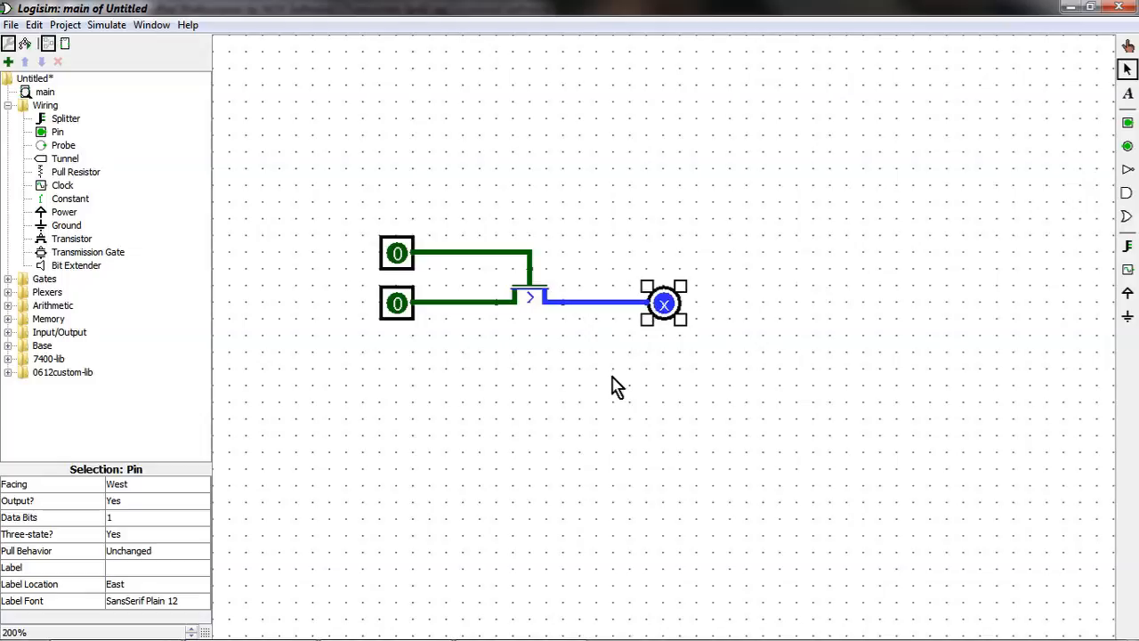
pyautogui.moveTo(399, 320)
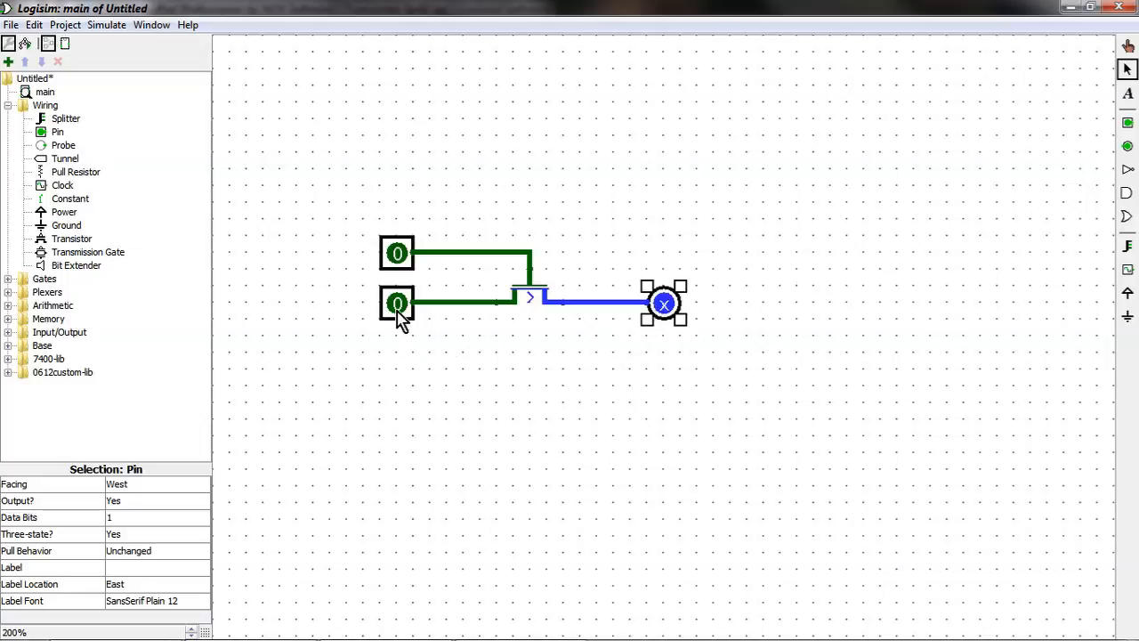
# Step: Set the input pin to 1 and toggle the gate to 1 and back to 0, leaving the output floating
pyautogui.click(396, 302)
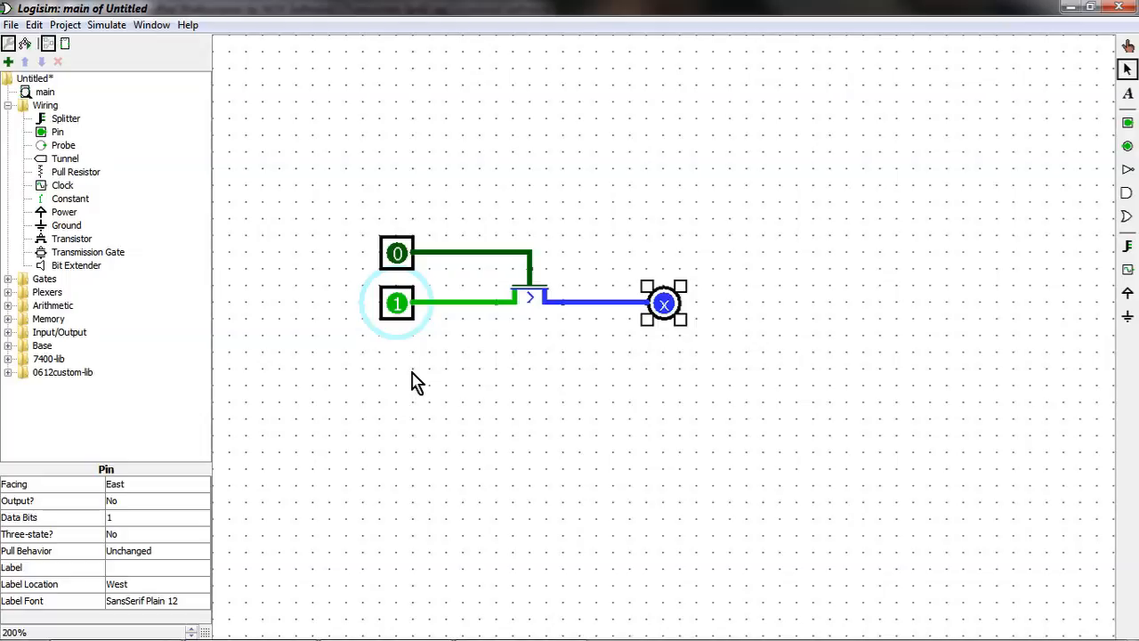
pyautogui.click(397, 253)
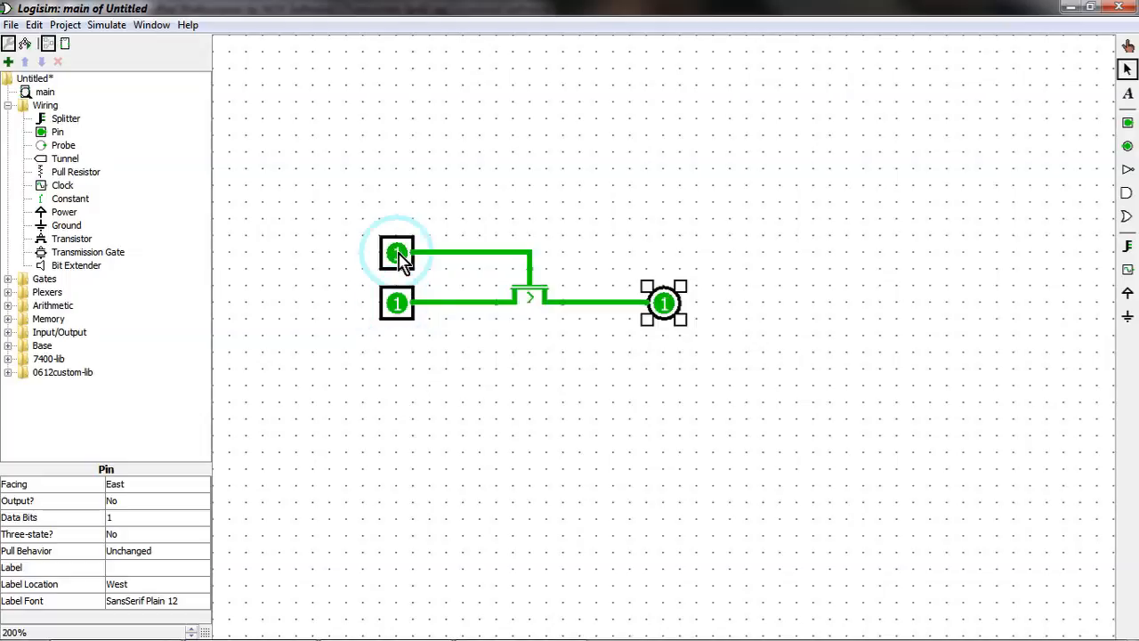
pyautogui.click(397, 254)
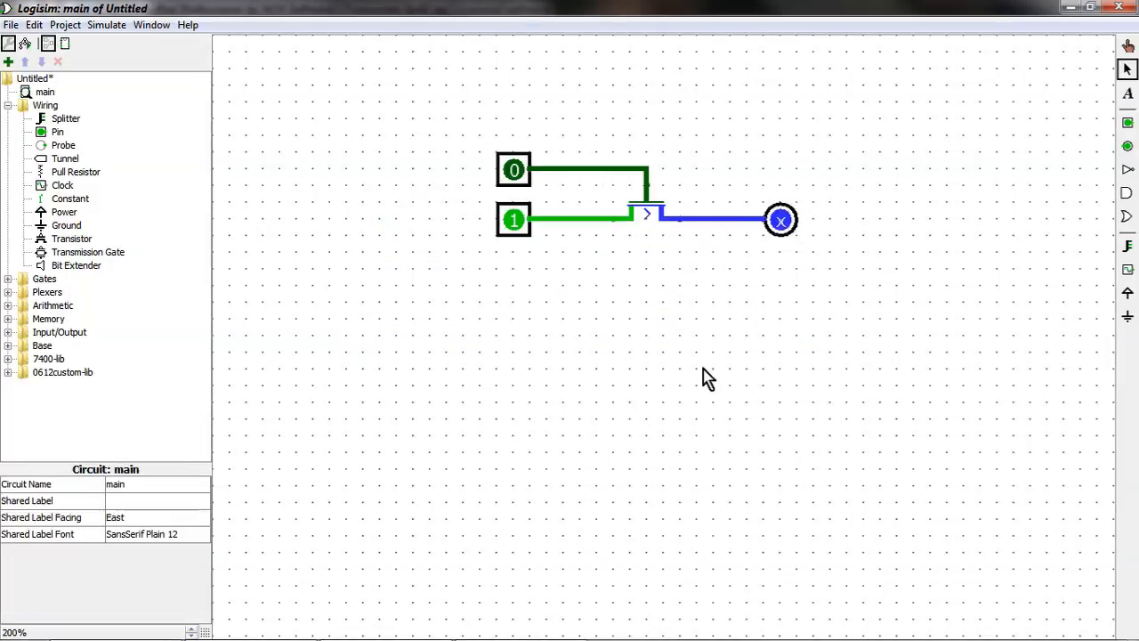
pyautogui.moveTo(76, 258)
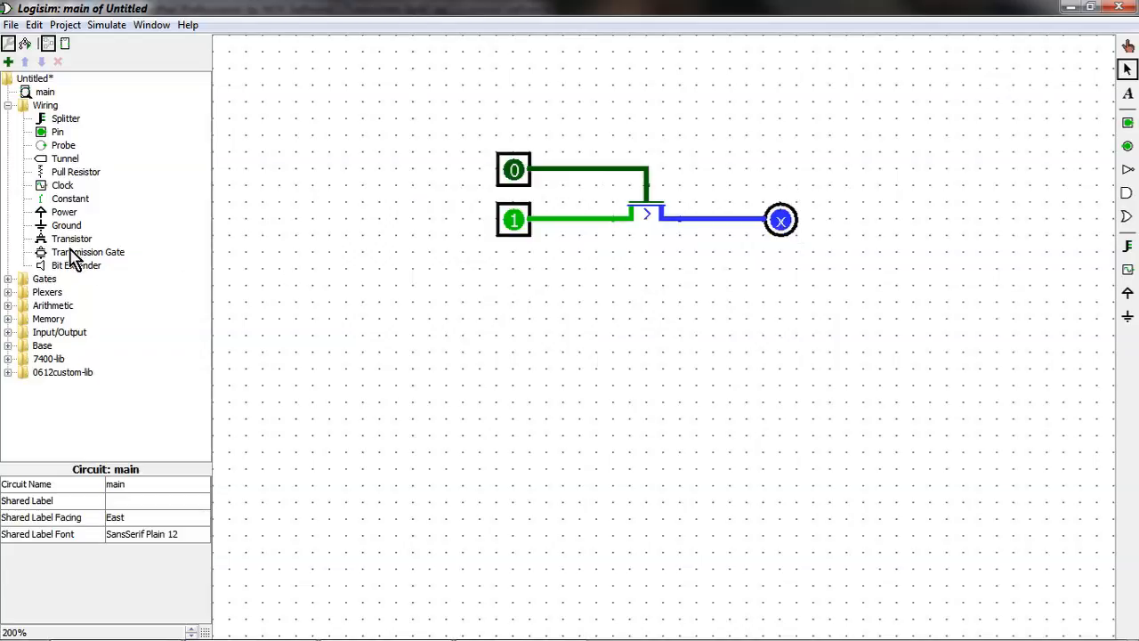
# Step: Place a P-type transistor below the first circuit with an input pin and output pin
pyautogui.click(72, 239)
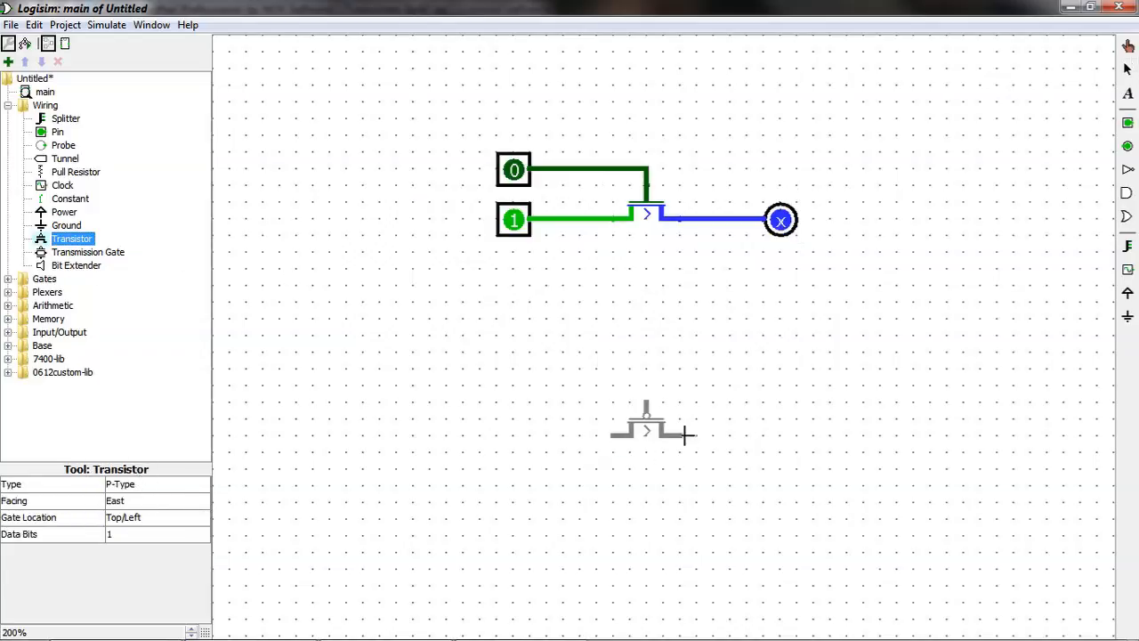
pyautogui.click(646, 423)
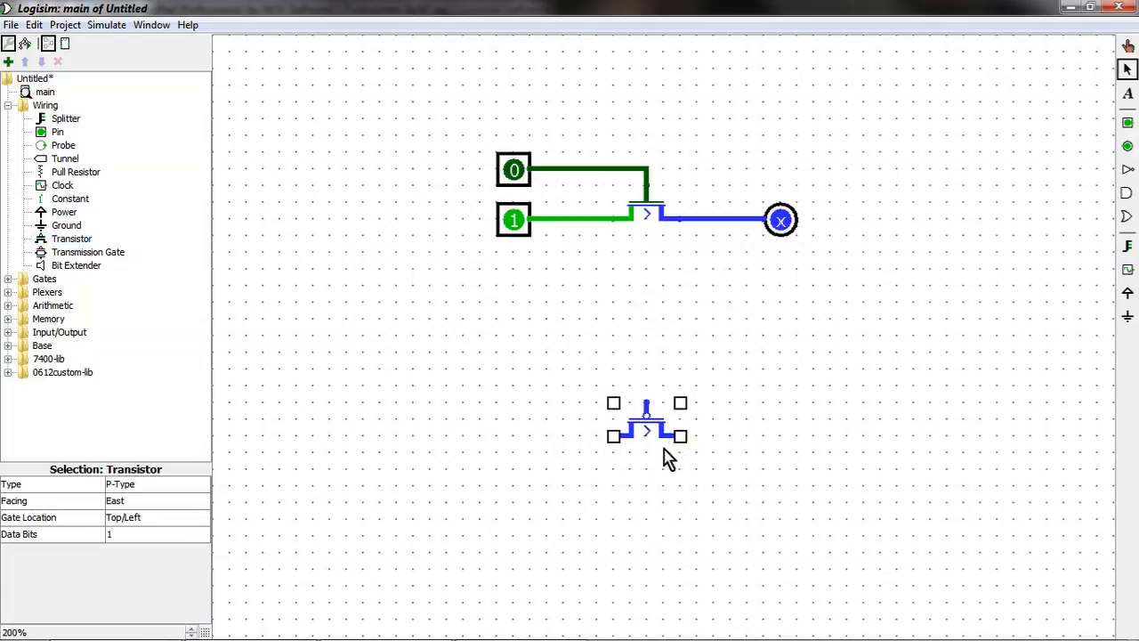
pyautogui.moveTo(645, 214)
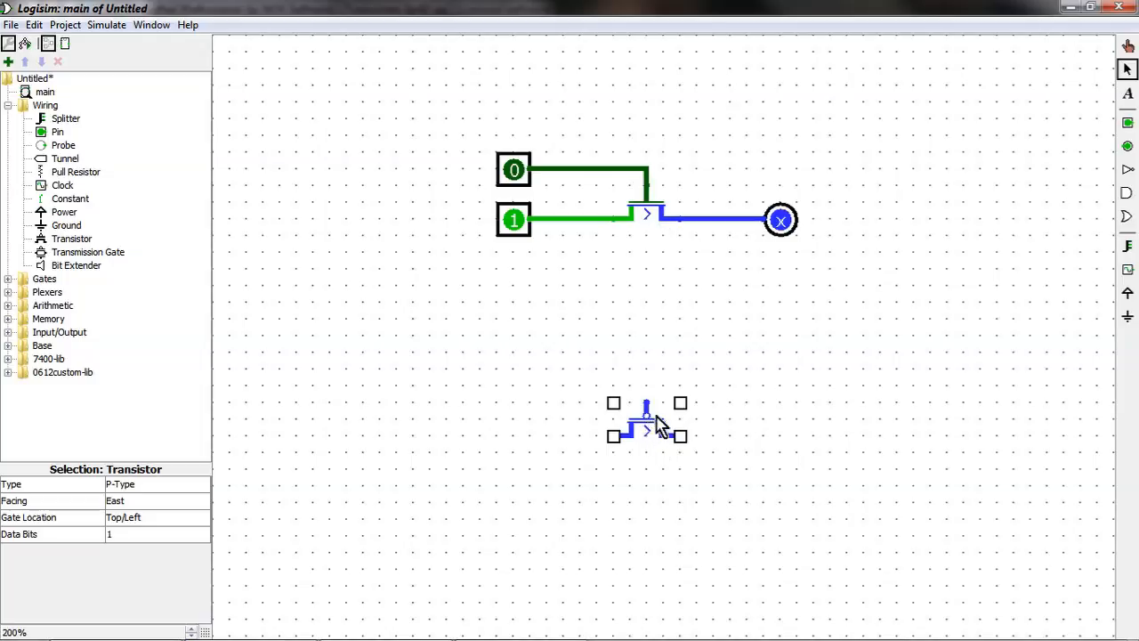
pyautogui.click(530, 467)
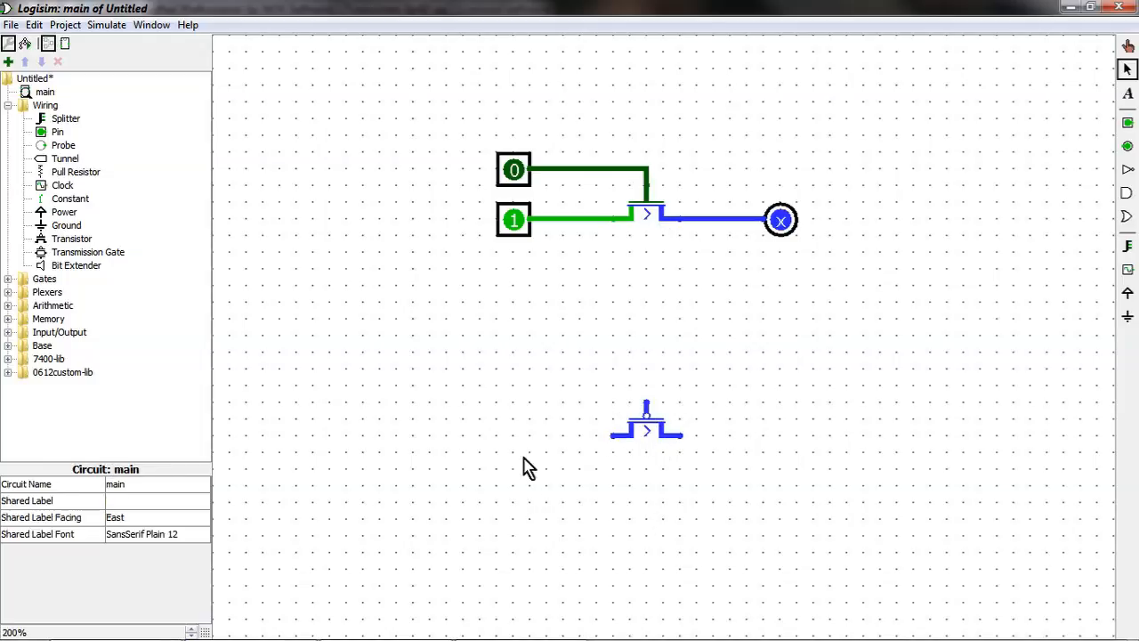
pyautogui.click(513, 435)
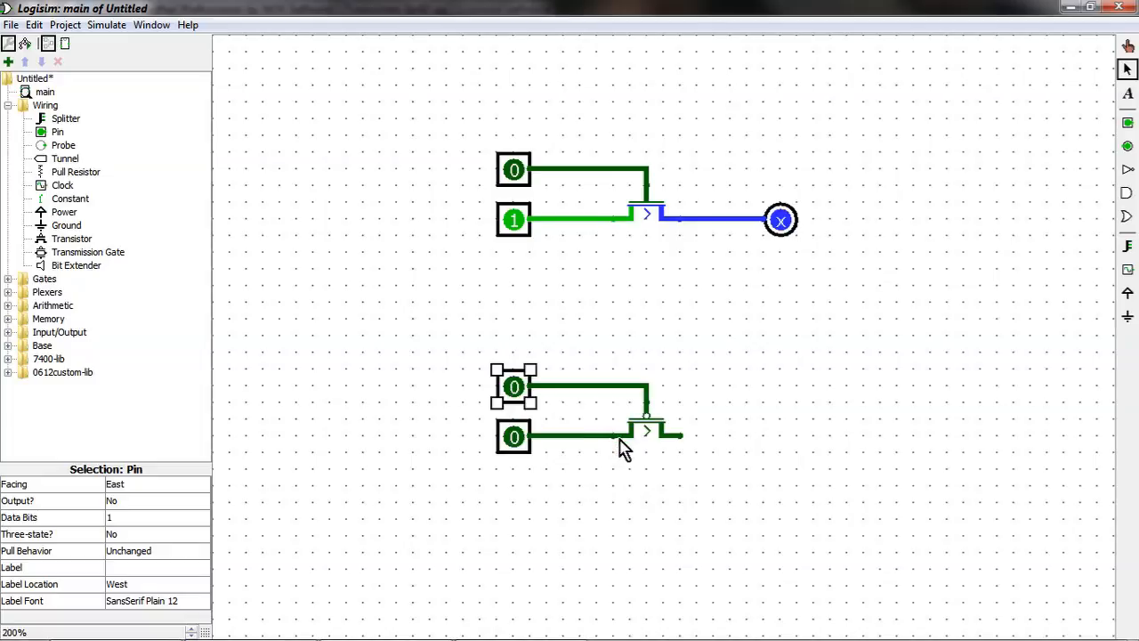
pyautogui.moveTo(640, 469)
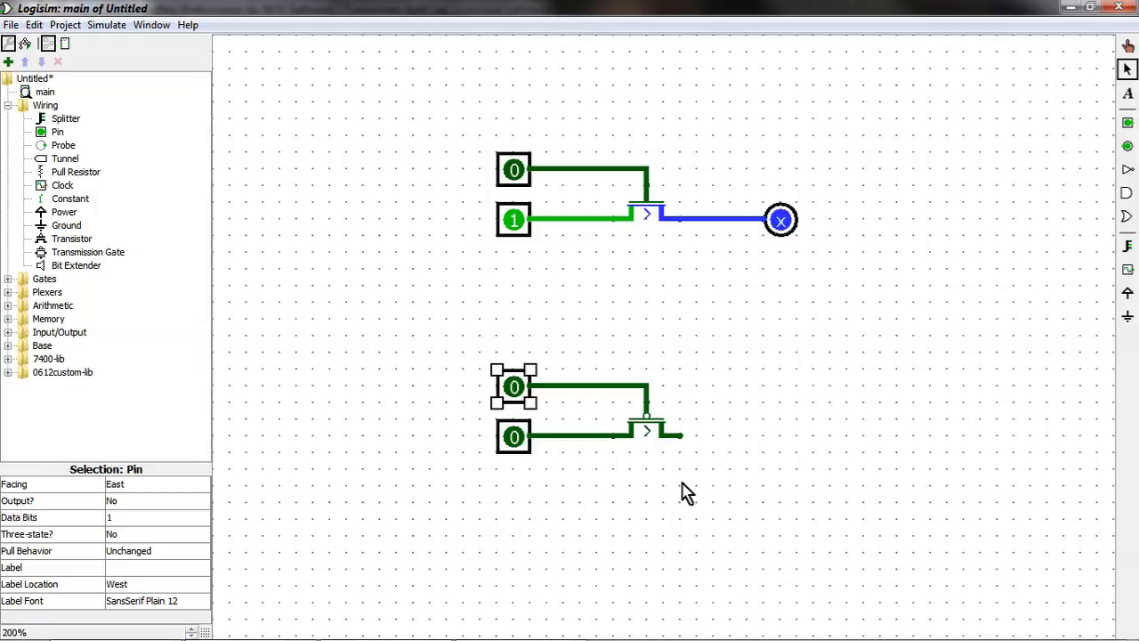
pyautogui.moveTo(678, 489)
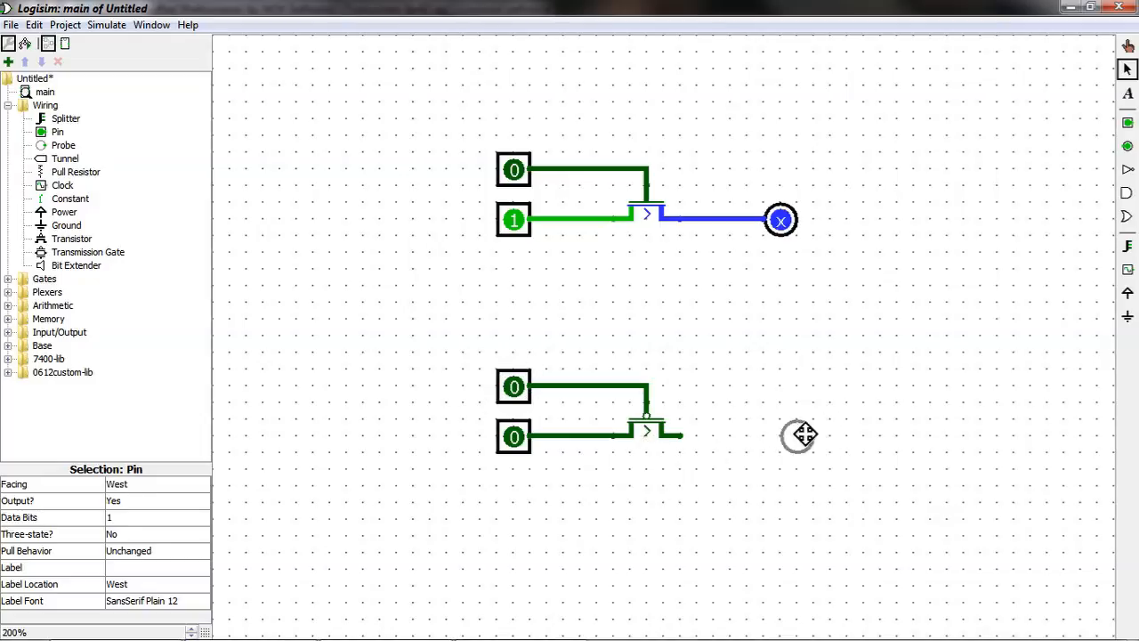
pyautogui.click(781, 436)
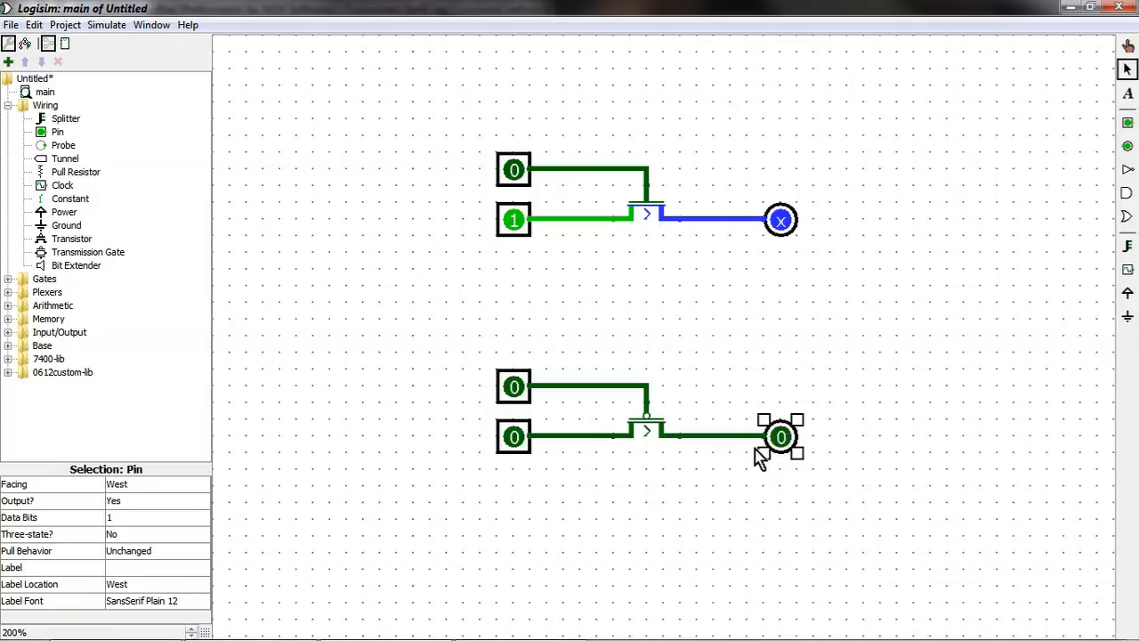
pyautogui.moveTo(716, 519)
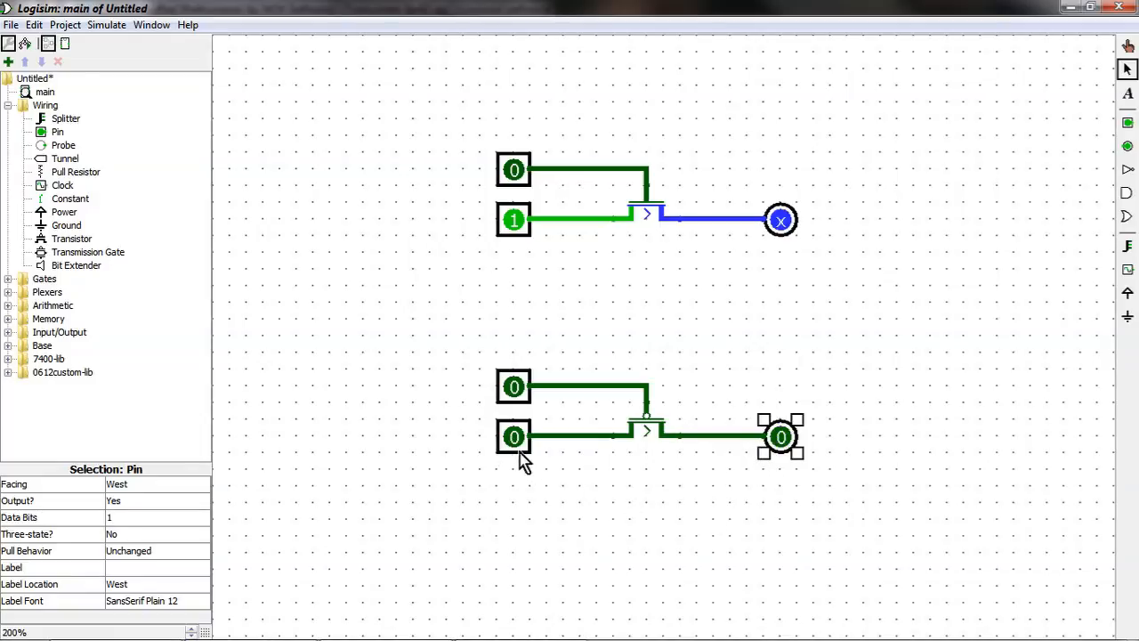
# Step: Set the P-type input to 1, toggle its gate 1 then 0, and deselect all
pyautogui.click(514, 436)
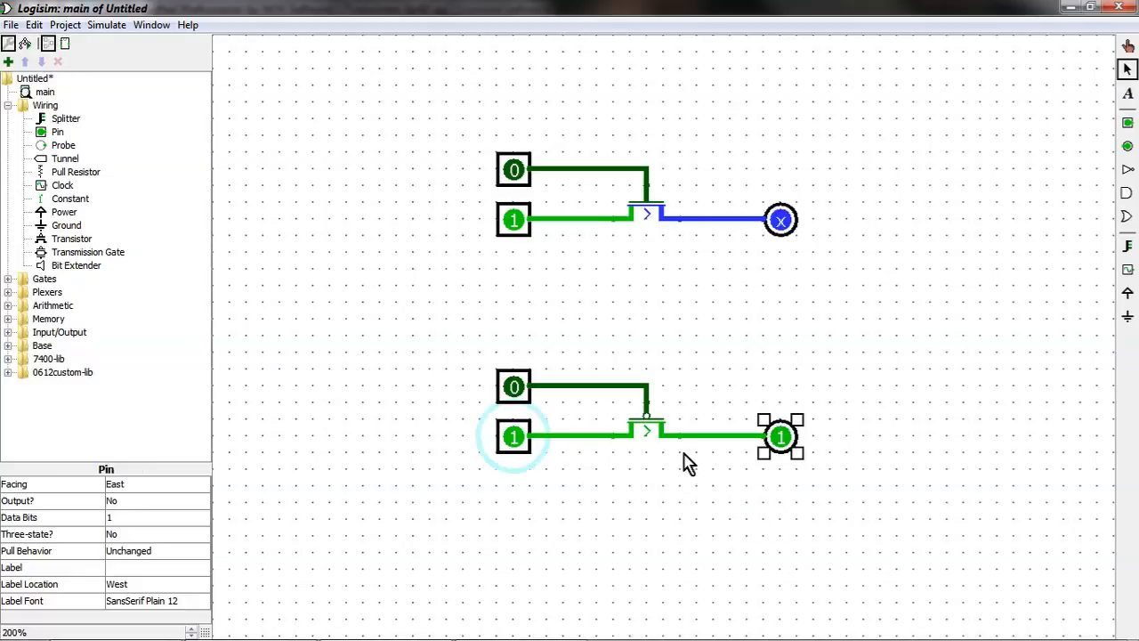
pyautogui.moveTo(700, 492)
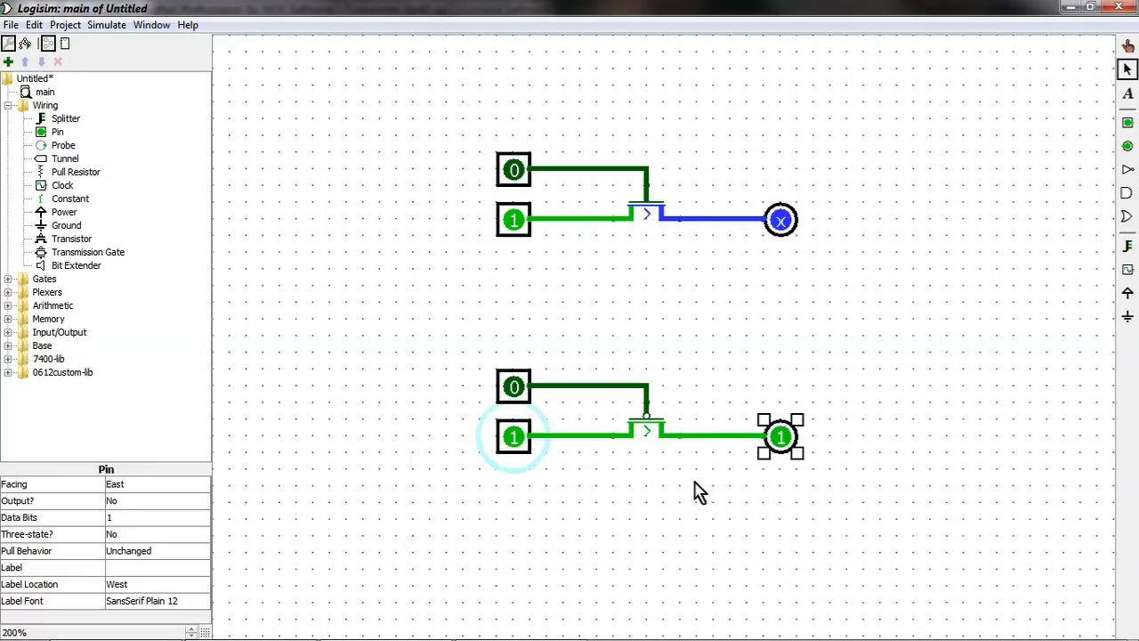
pyautogui.moveTo(514, 389)
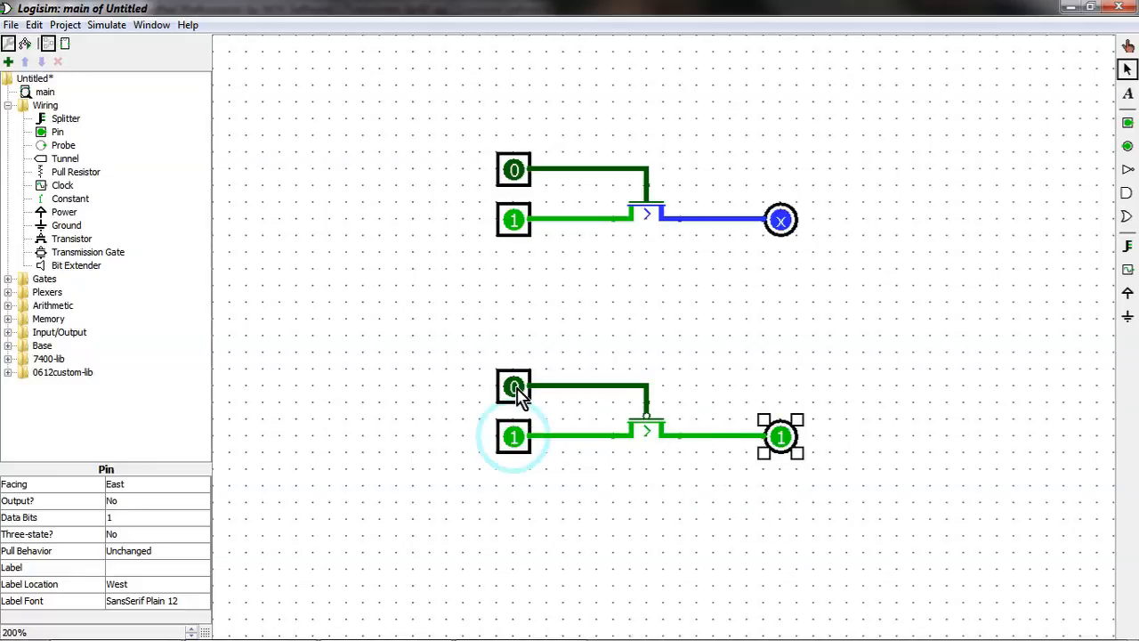
pyautogui.click(514, 386)
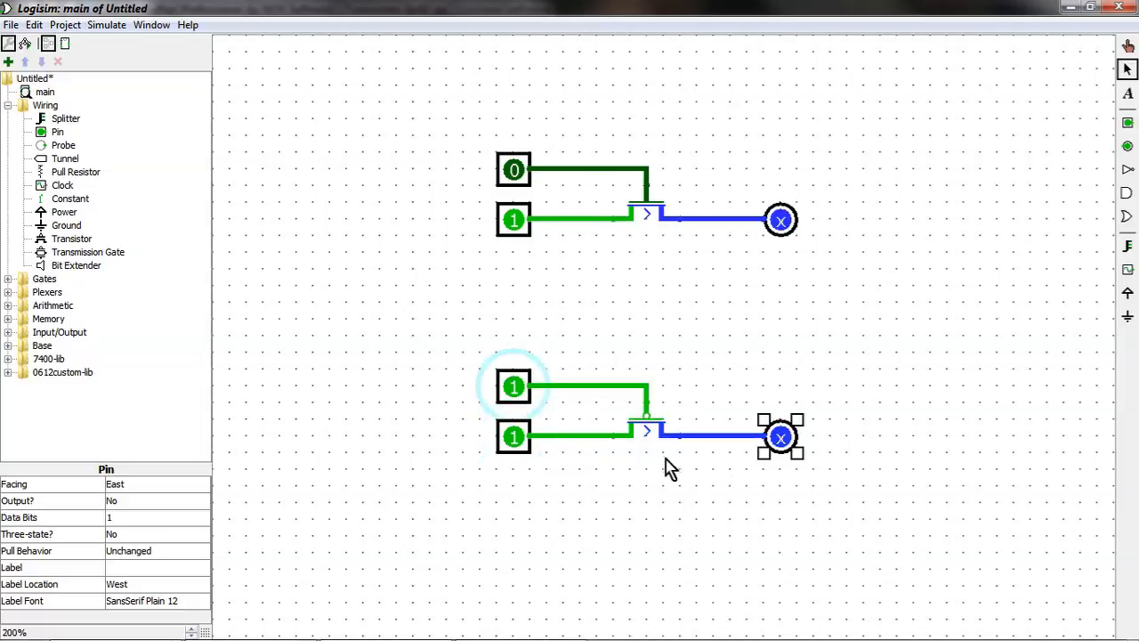
pyautogui.moveTo(724, 515)
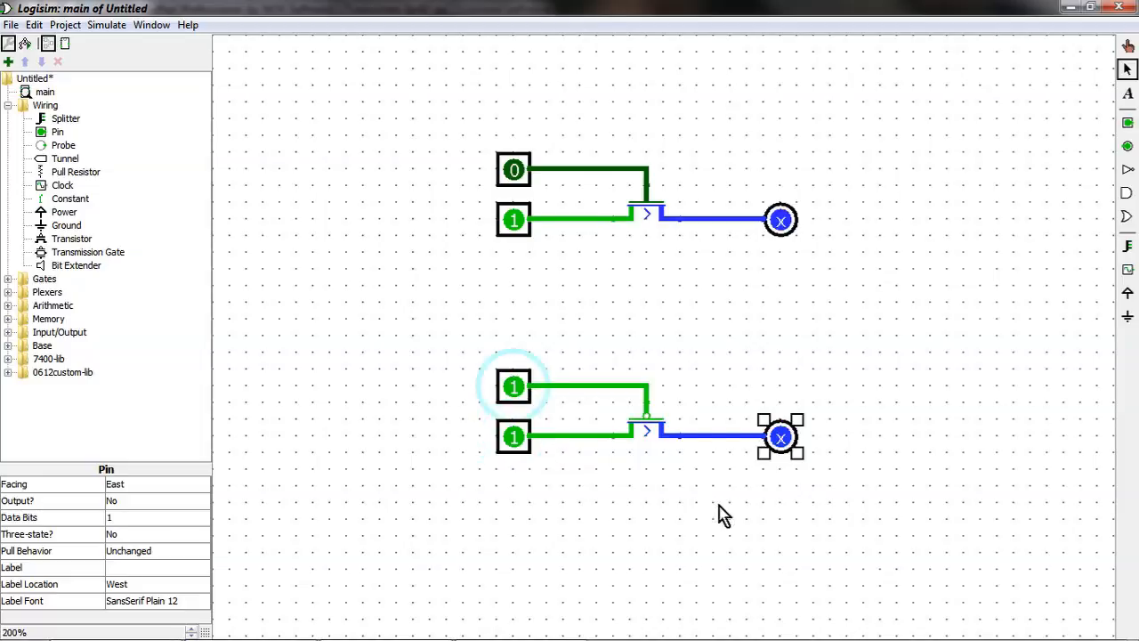
pyautogui.click(513, 386)
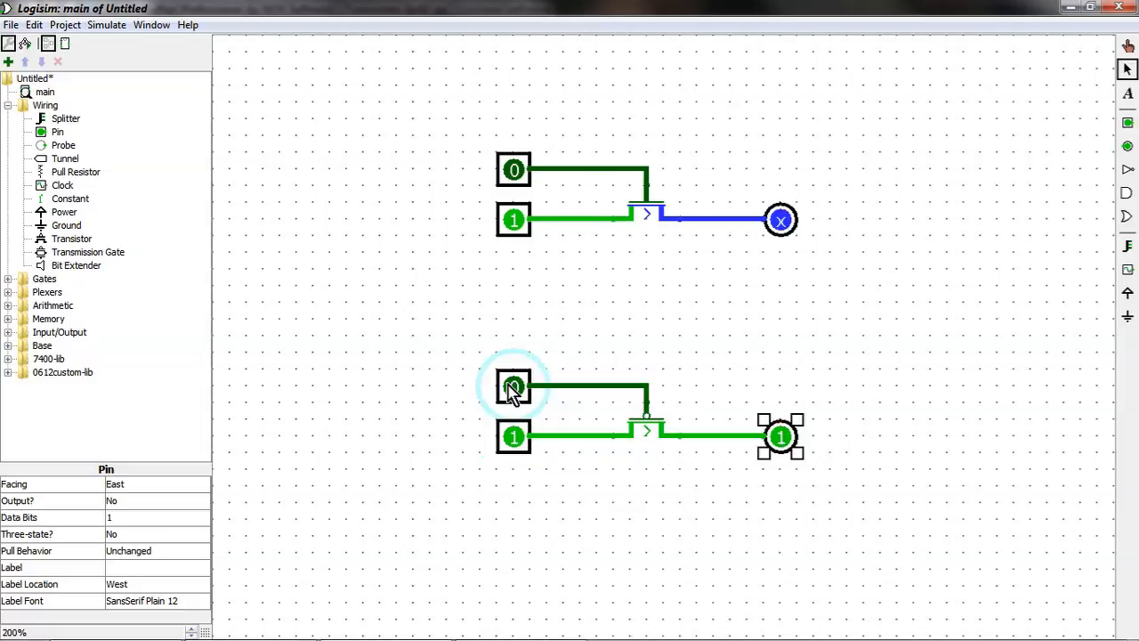
pyautogui.click(828, 205)
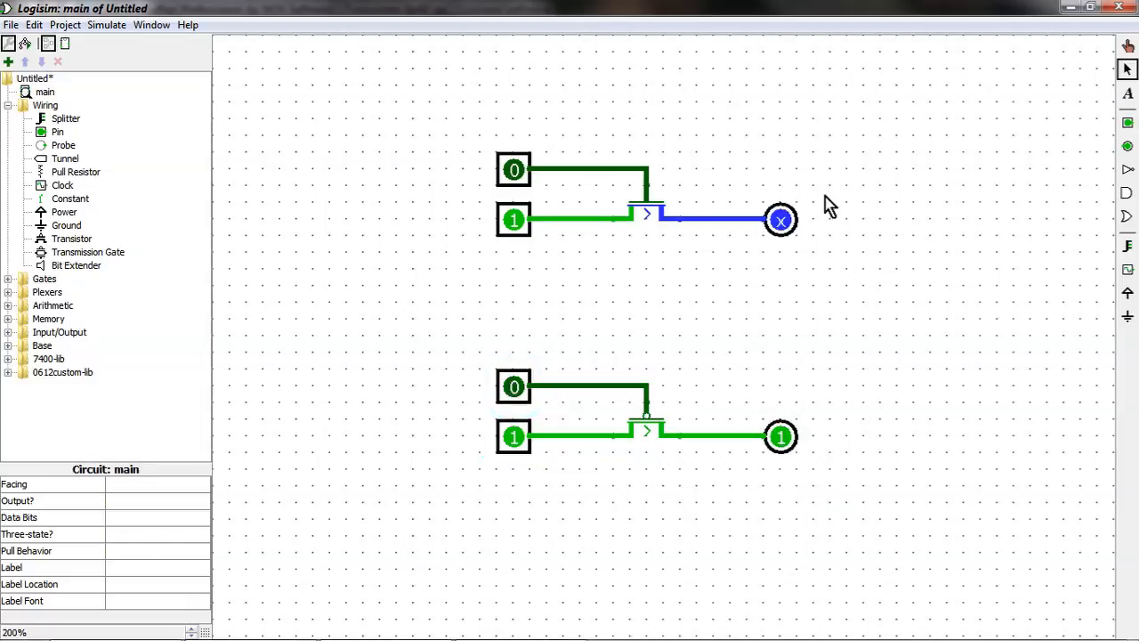
pyautogui.moveTo(841, 464)
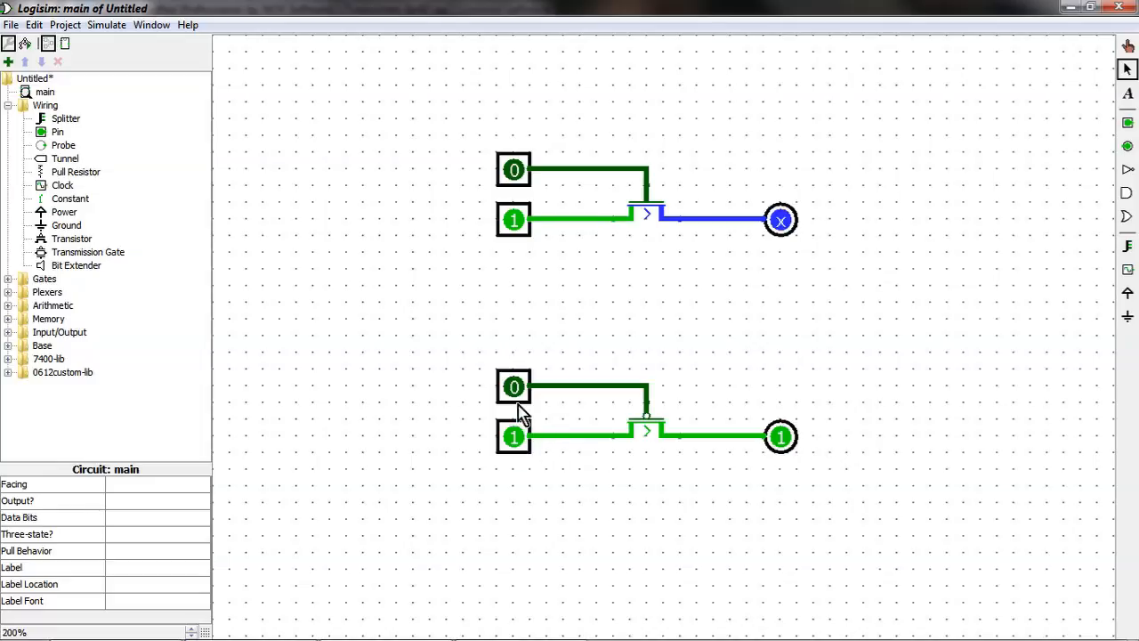
pyautogui.click(513, 386)
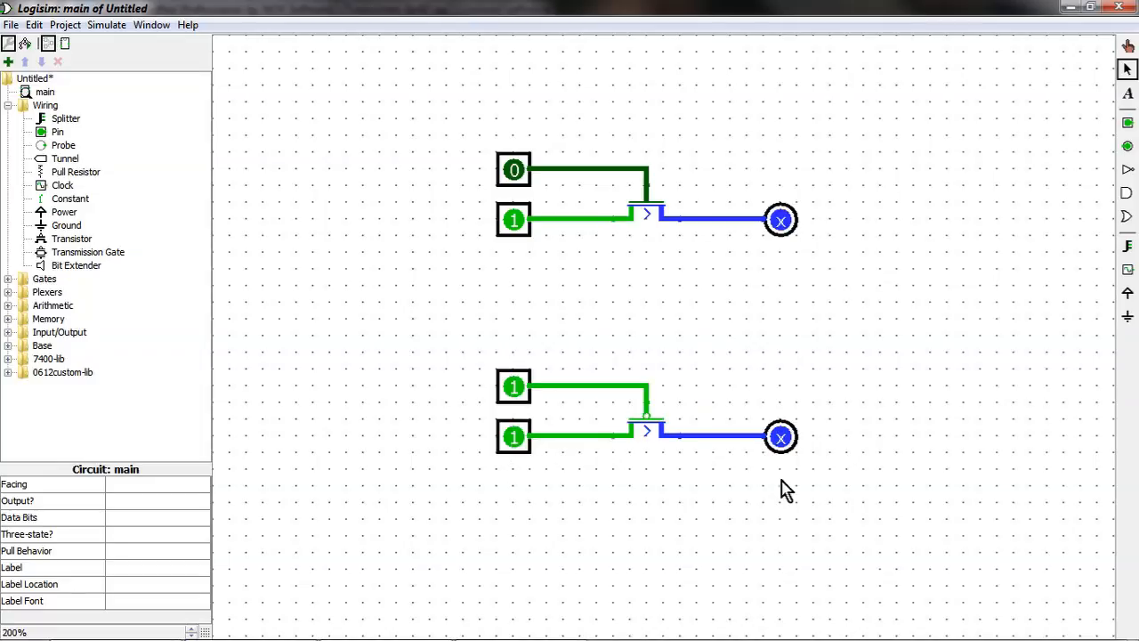
pyautogui.moveTo(708, 488)
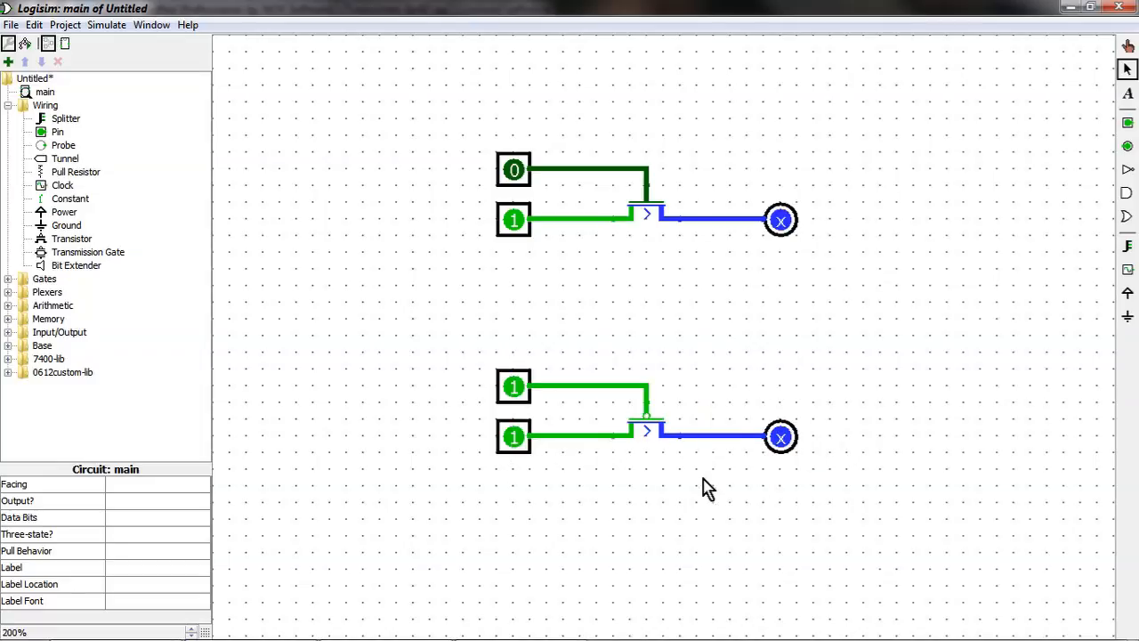
pyautogui.moveTo(788, 469)
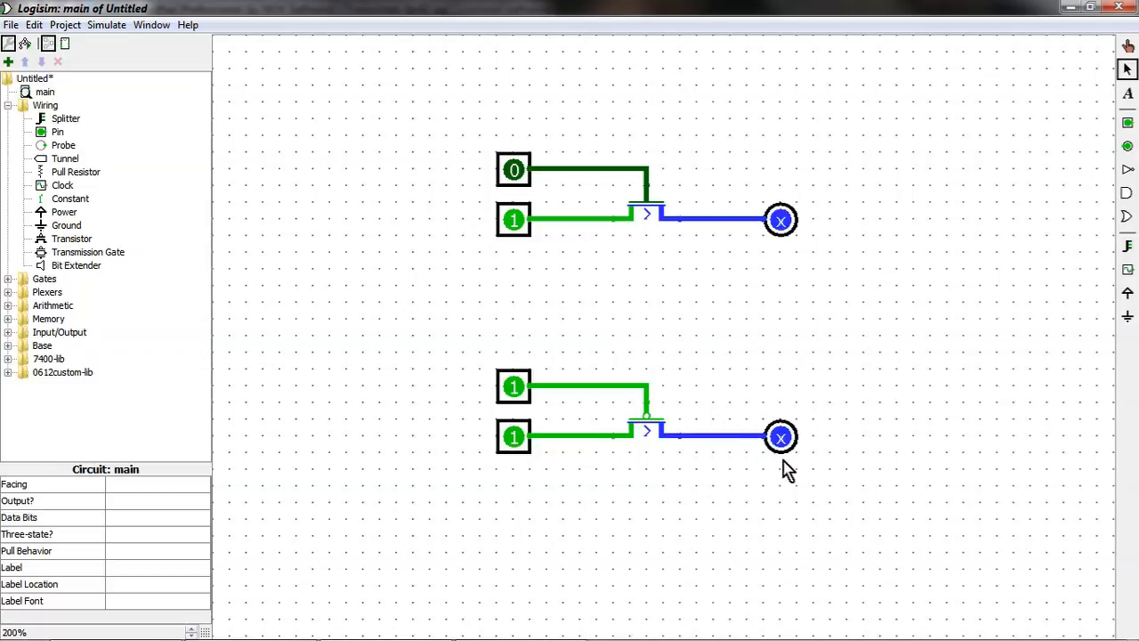
pyautogui.moveTo(797, 476)
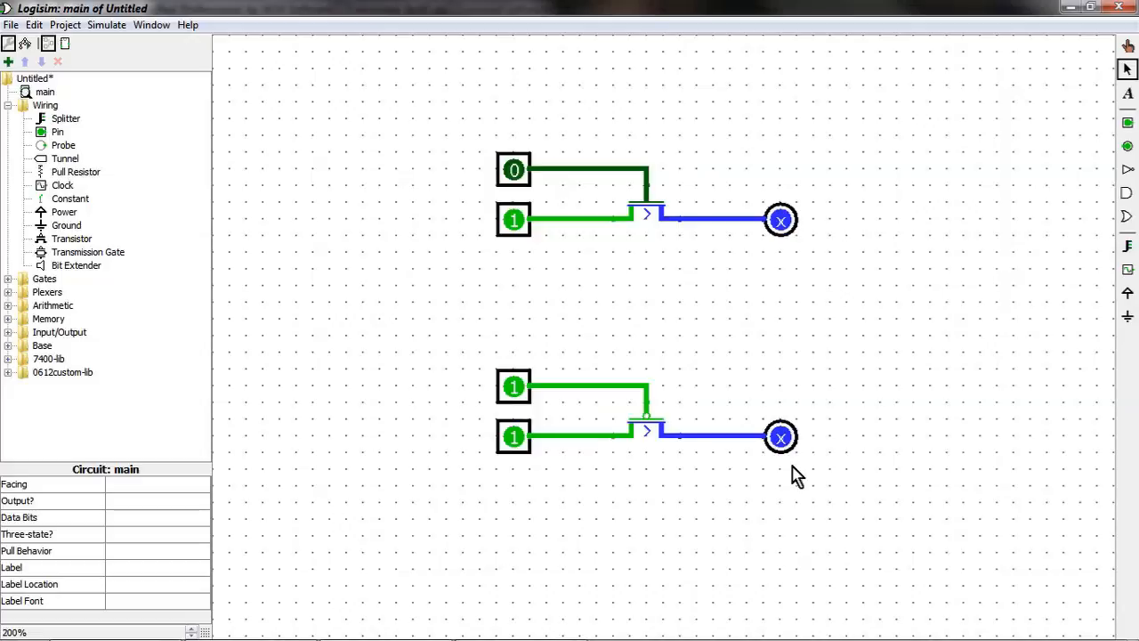
pyautogui.moveTo(872, 480)
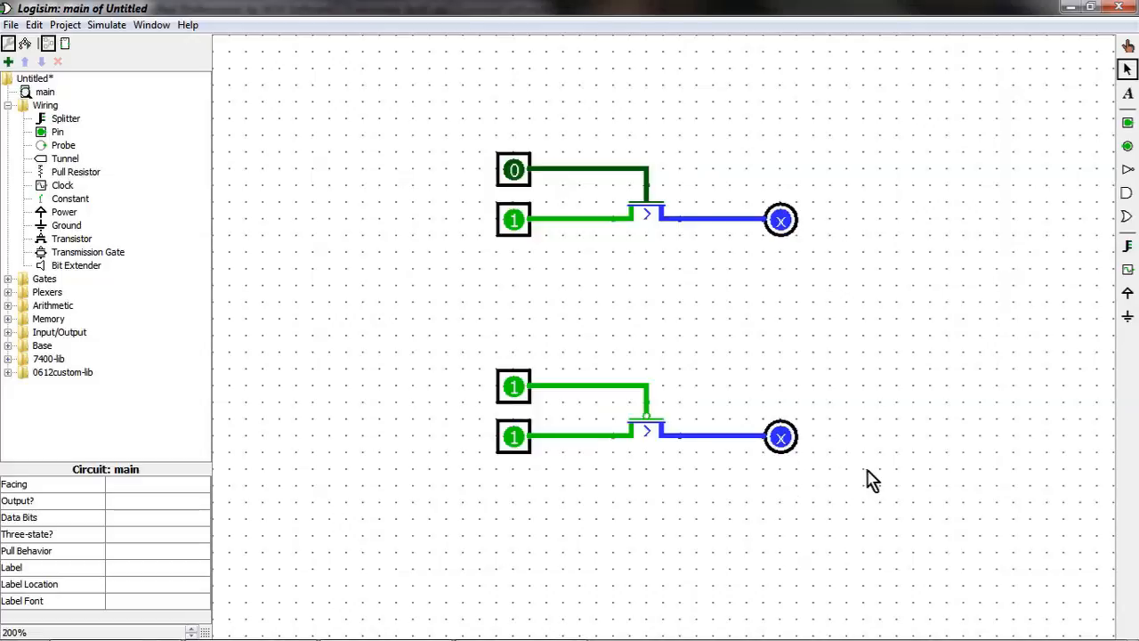
pyautogui.moveTo(776, 274)
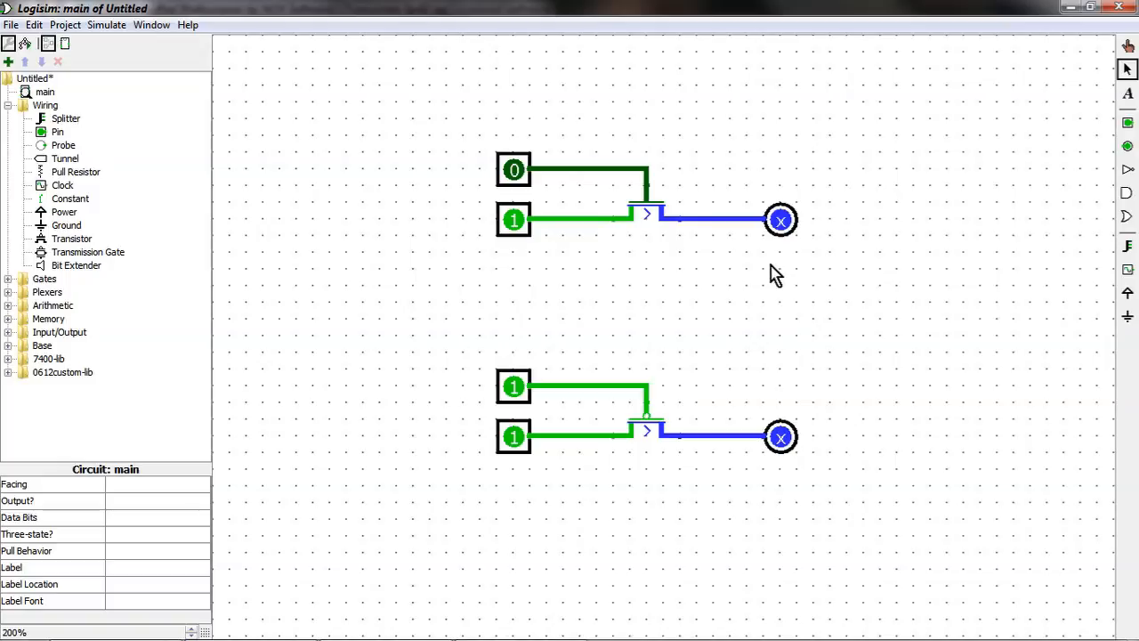
pyautogui.moveTo(726, 249)
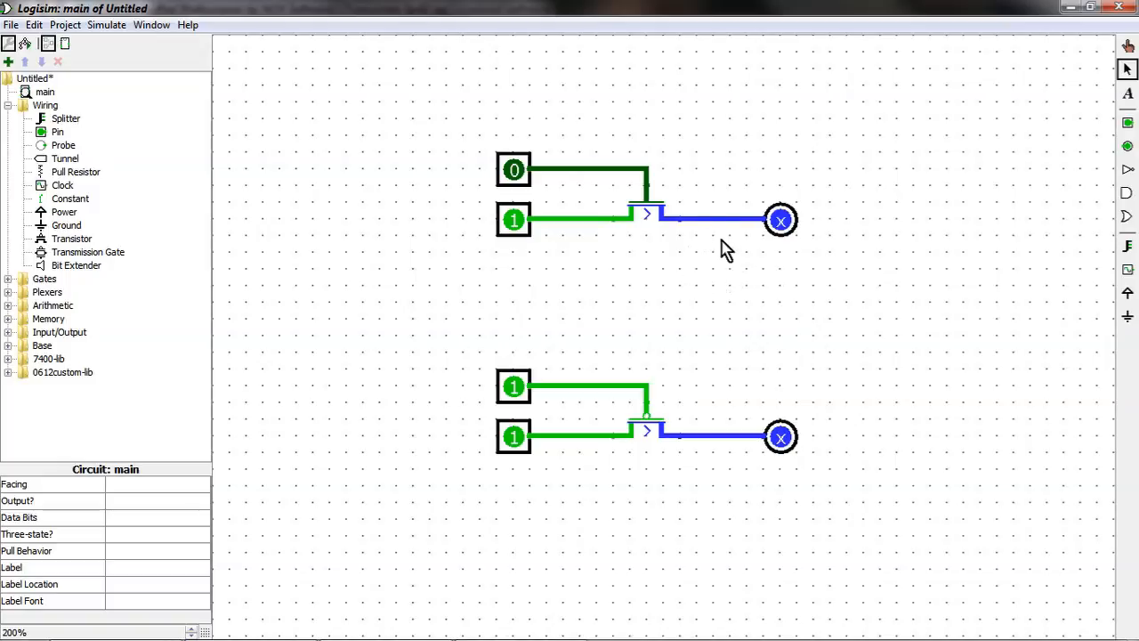
pyautogui.moveTo(727, 260)
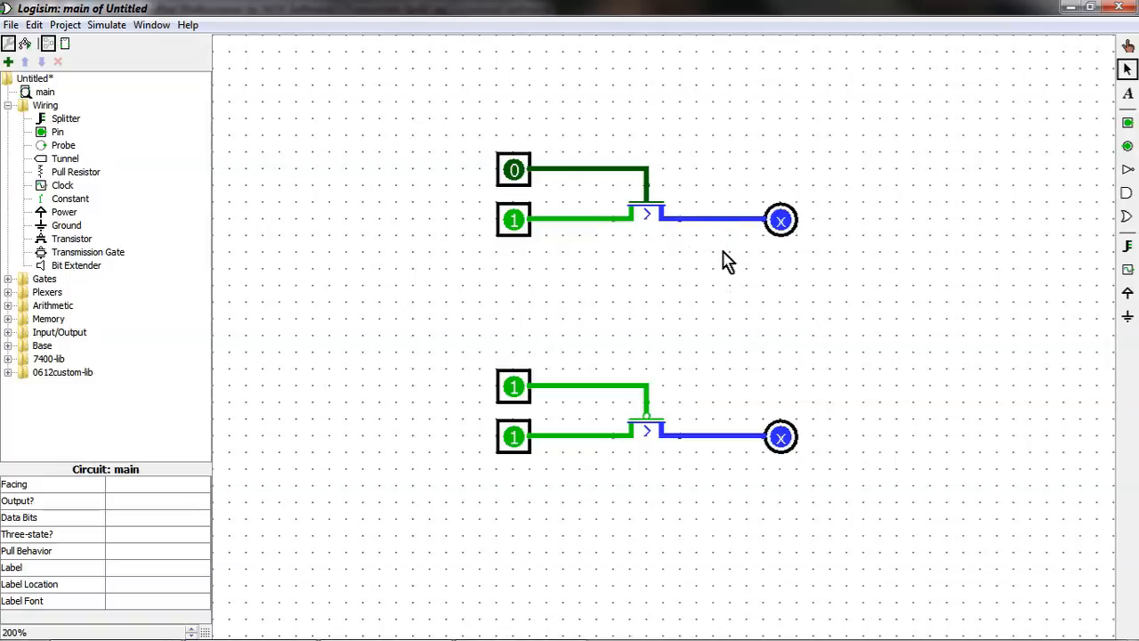
# Step: Add a pull-to-0 resistor on the top output and toggle its gate 1, 0, 1
pyautogui.click(76, 172)
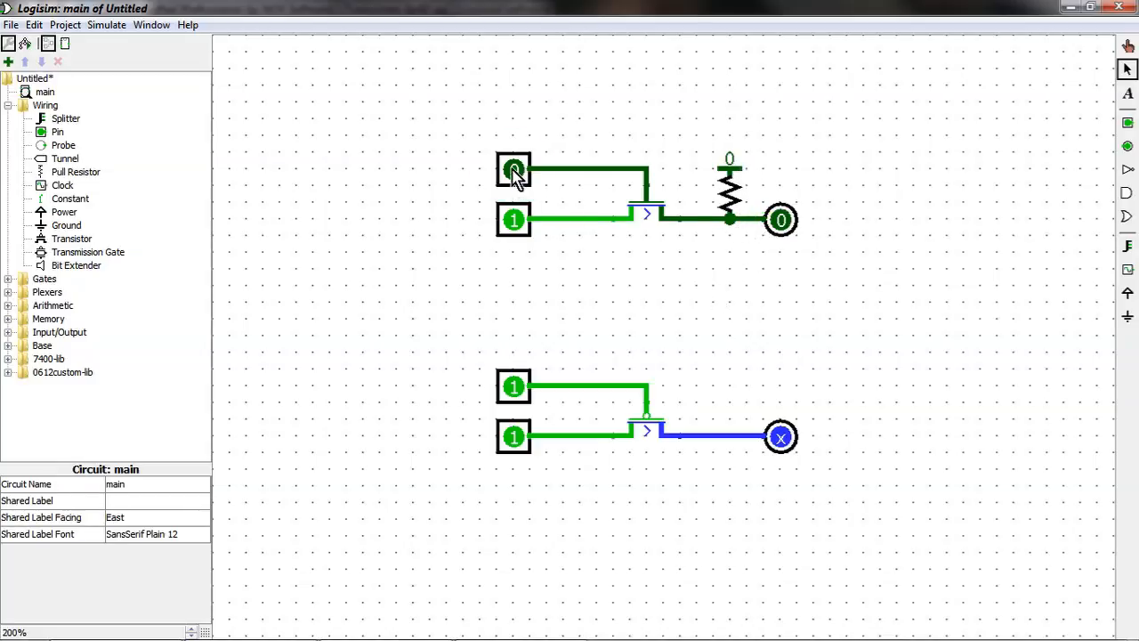
pyautogui.click(513, 169)
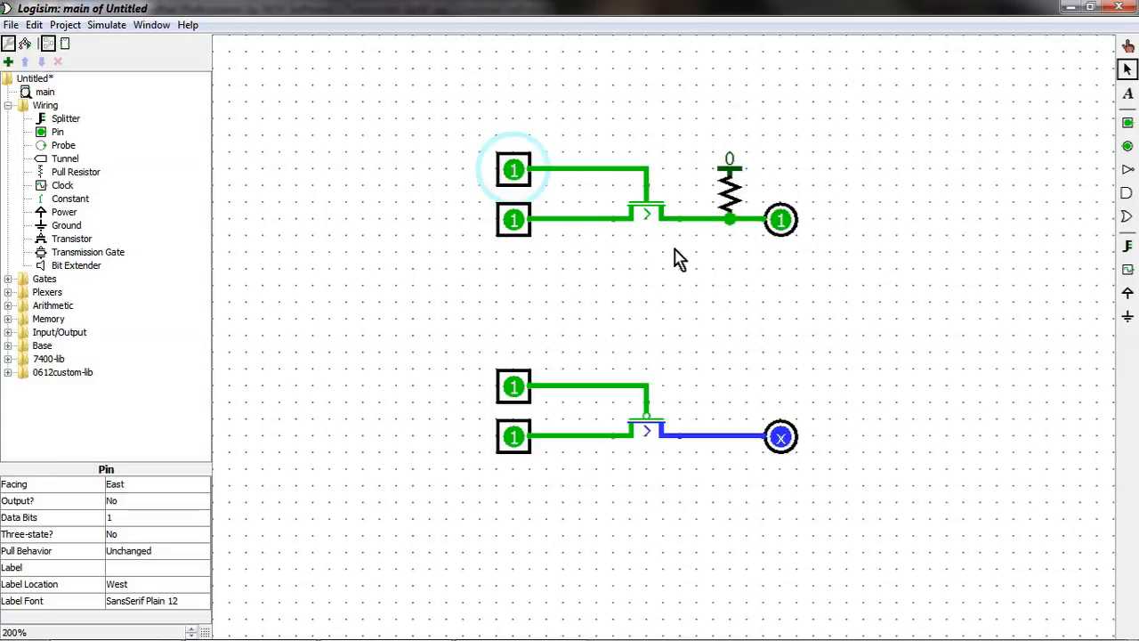
pyautogui.moveTo(756, 242)
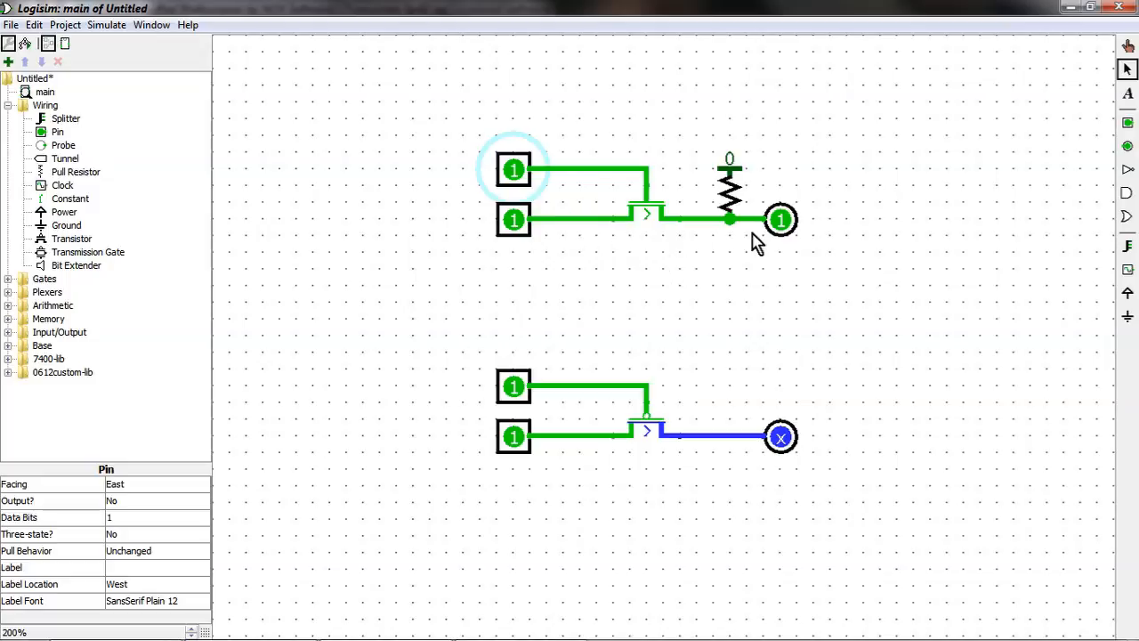
pyautogui.click(513, 169)
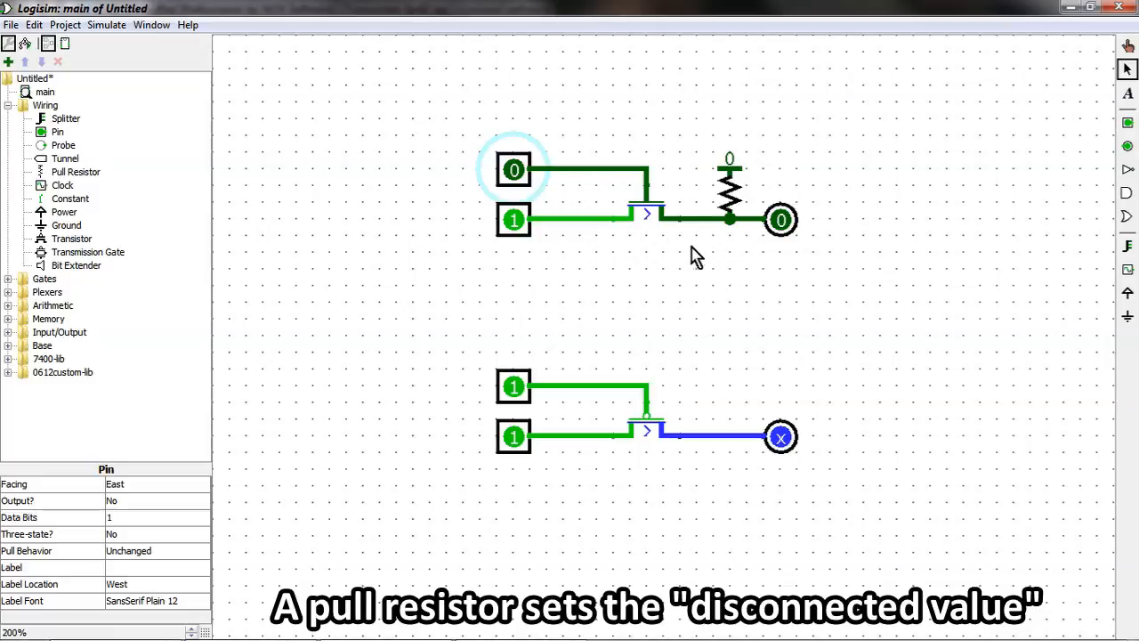
pyautogui.moveTo(753, 278)
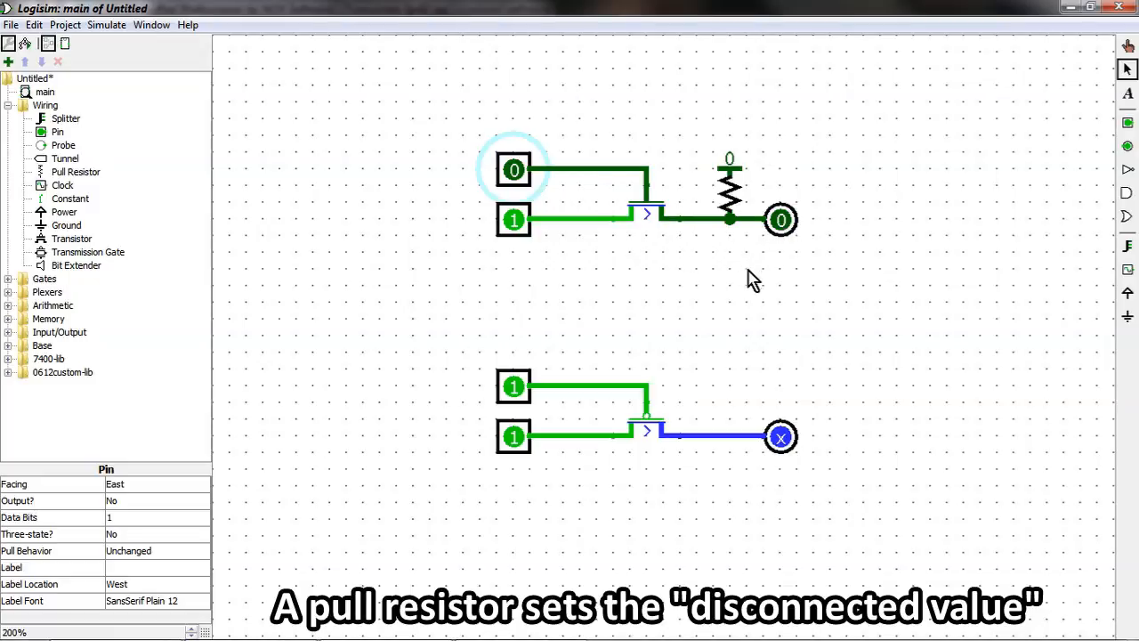
pyautogui.moveTo(513, 171)
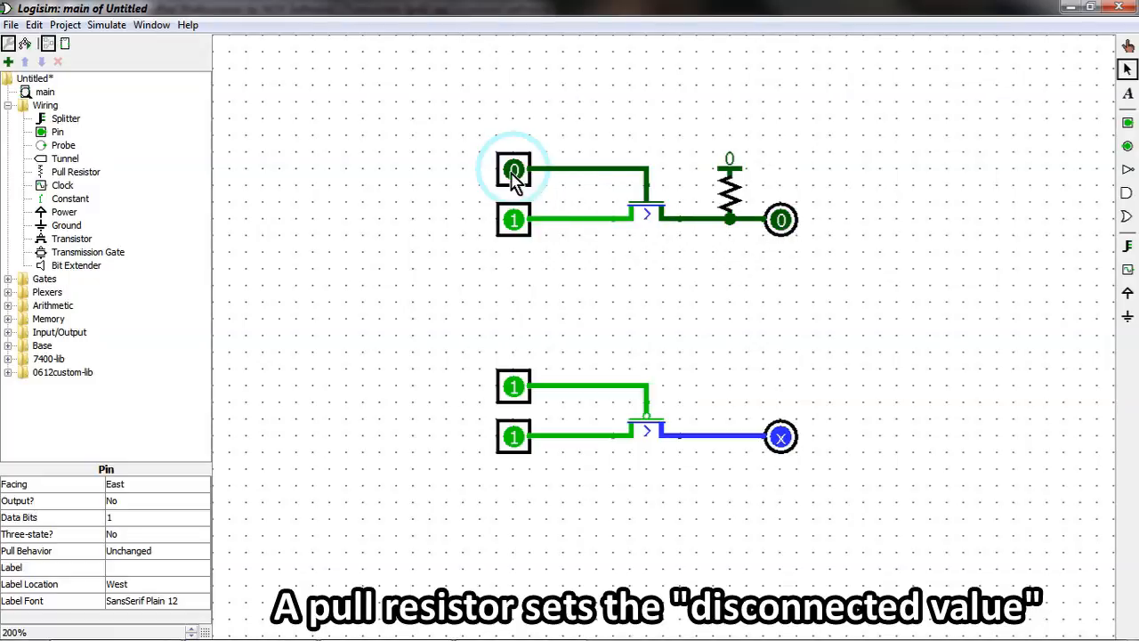
pyautogui.click(514, 169)
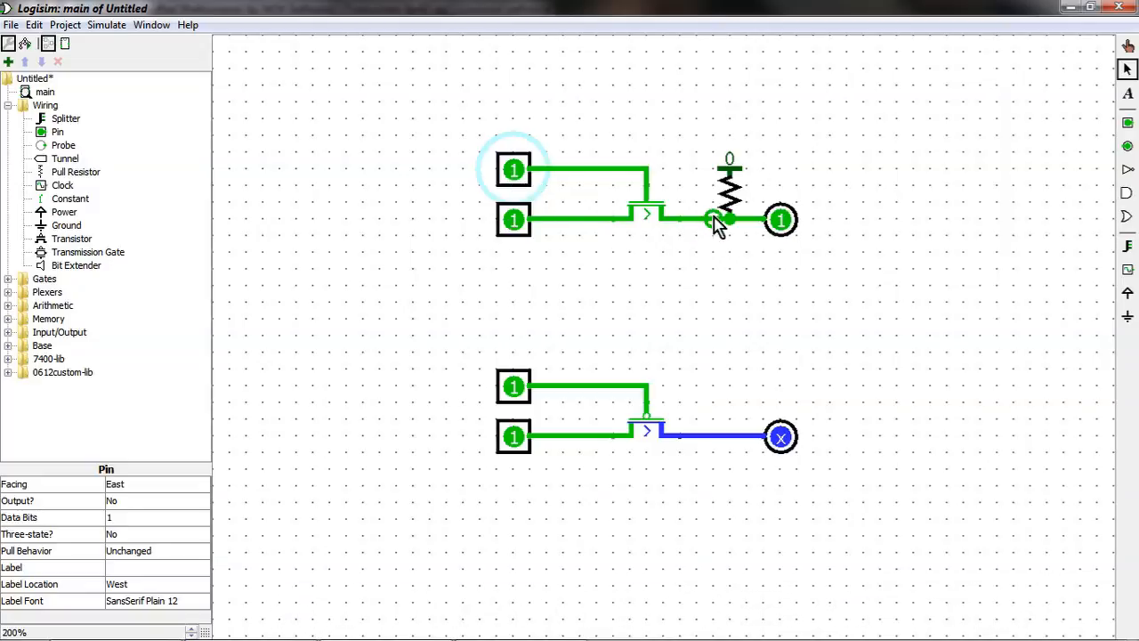
pyautogui.moveTo(718, 255)
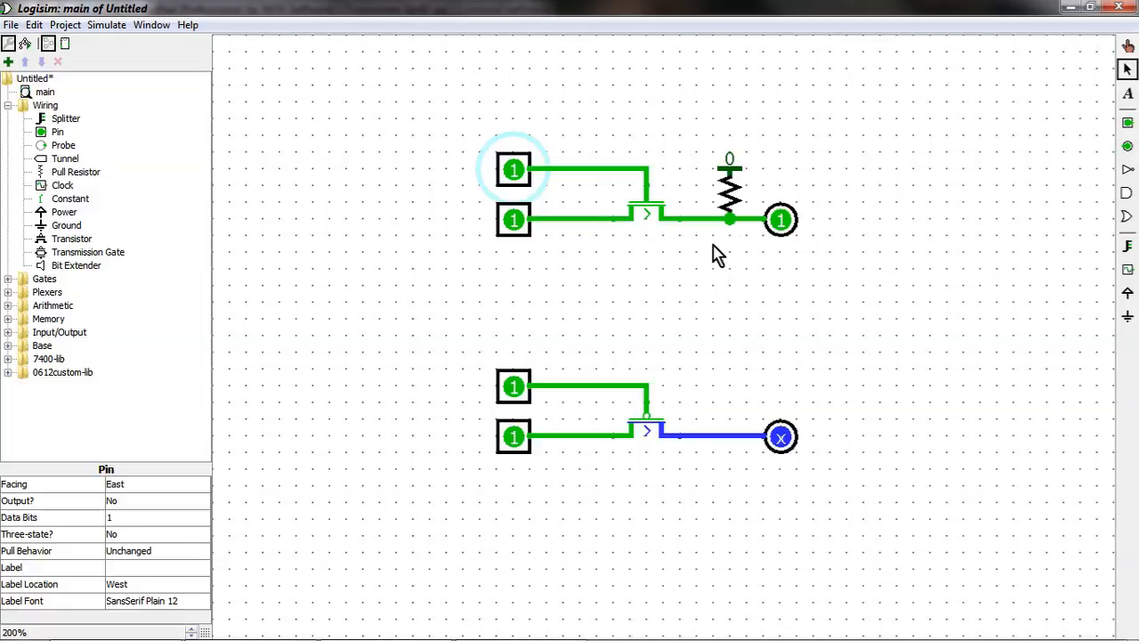
pyautogui.moveTo(107, 160)
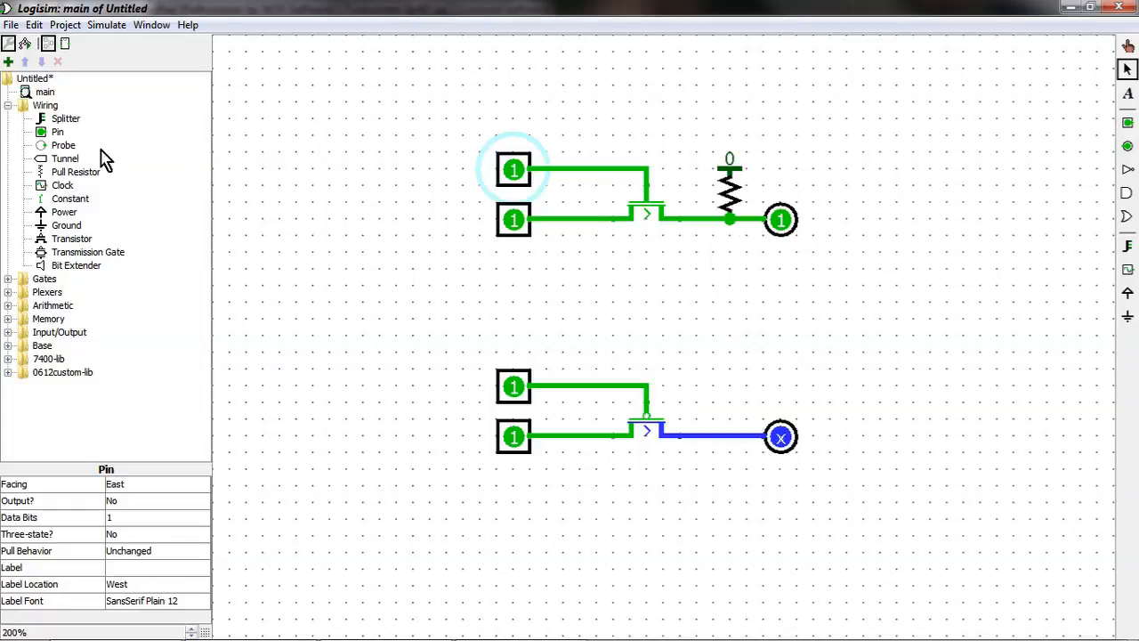
# Step: Add a pull resistor on the bottom output with Pull Direction set to One
pyautogui.click(76, 171)
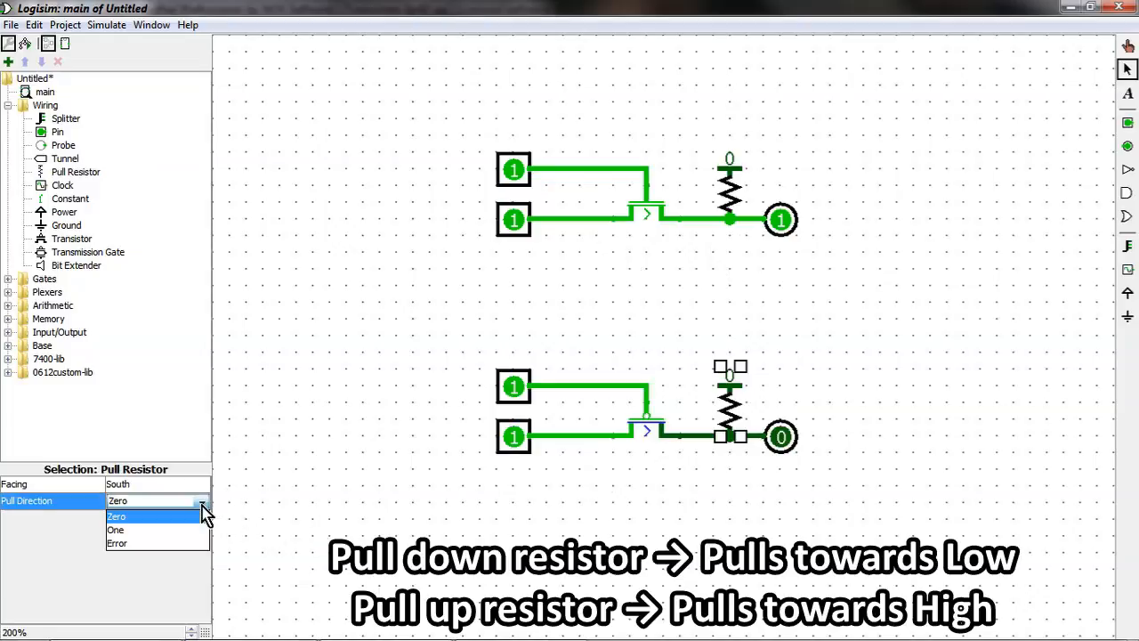
pyautogui.click(115, 530)
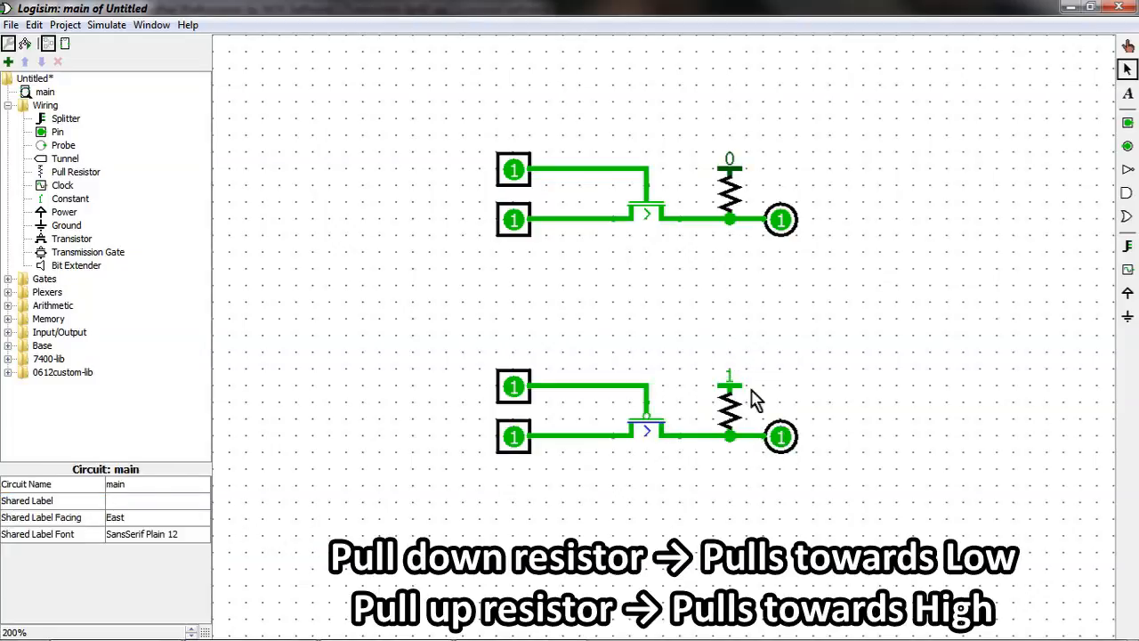
pyautogui.moveTo(692, 490)
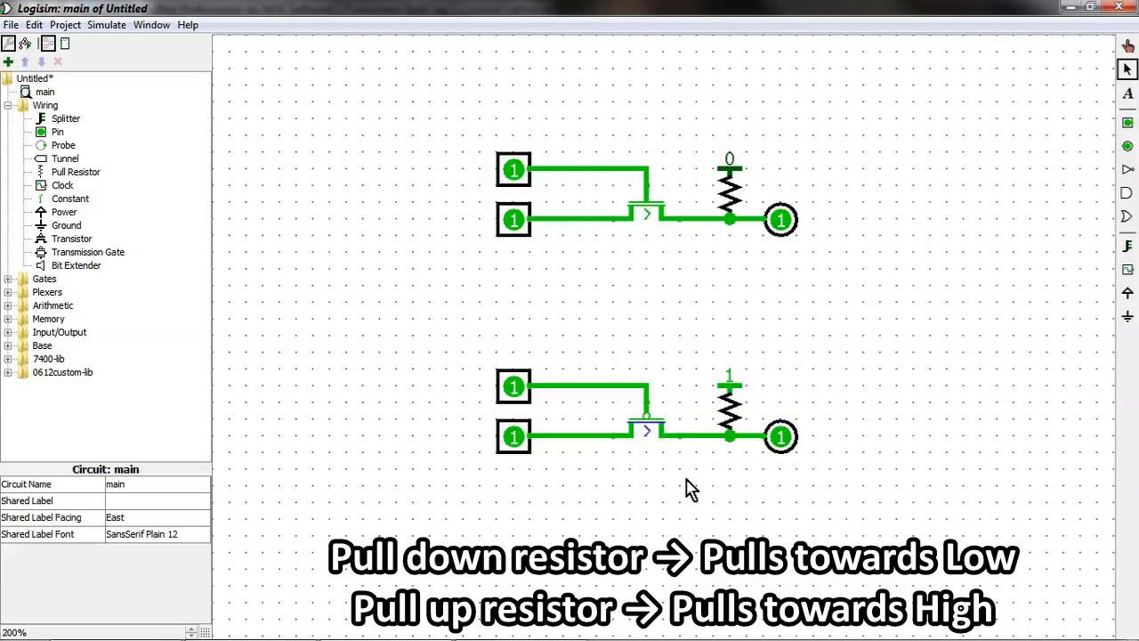
pyautogui.click(514, 436)
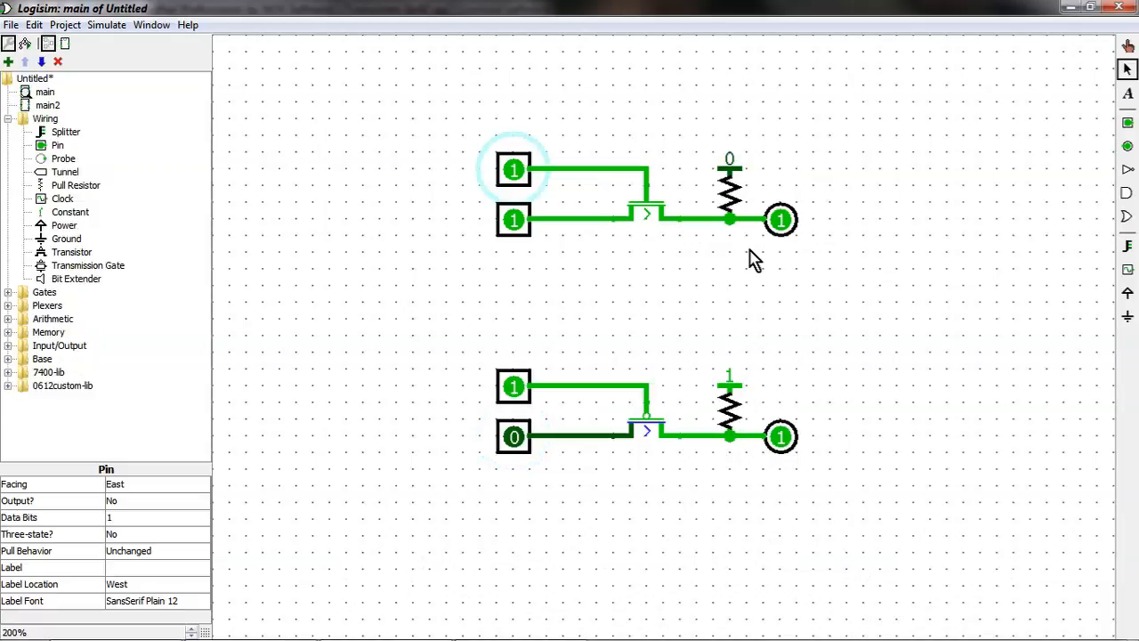
pyautogui.click(513, 169)
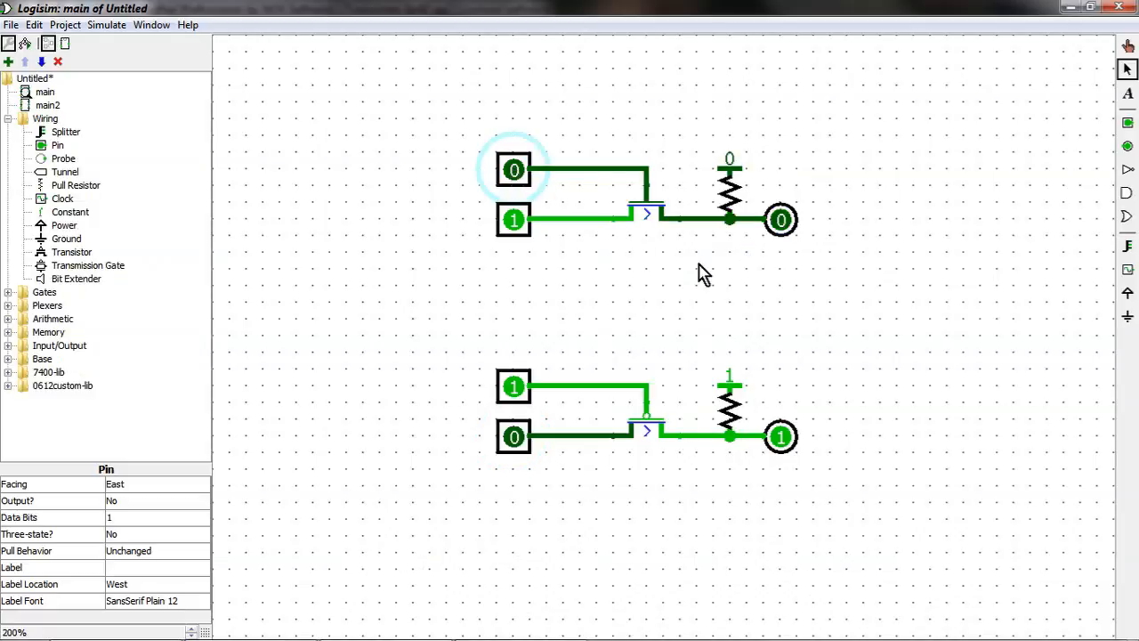
pyautogui.moveTo(790, 233)
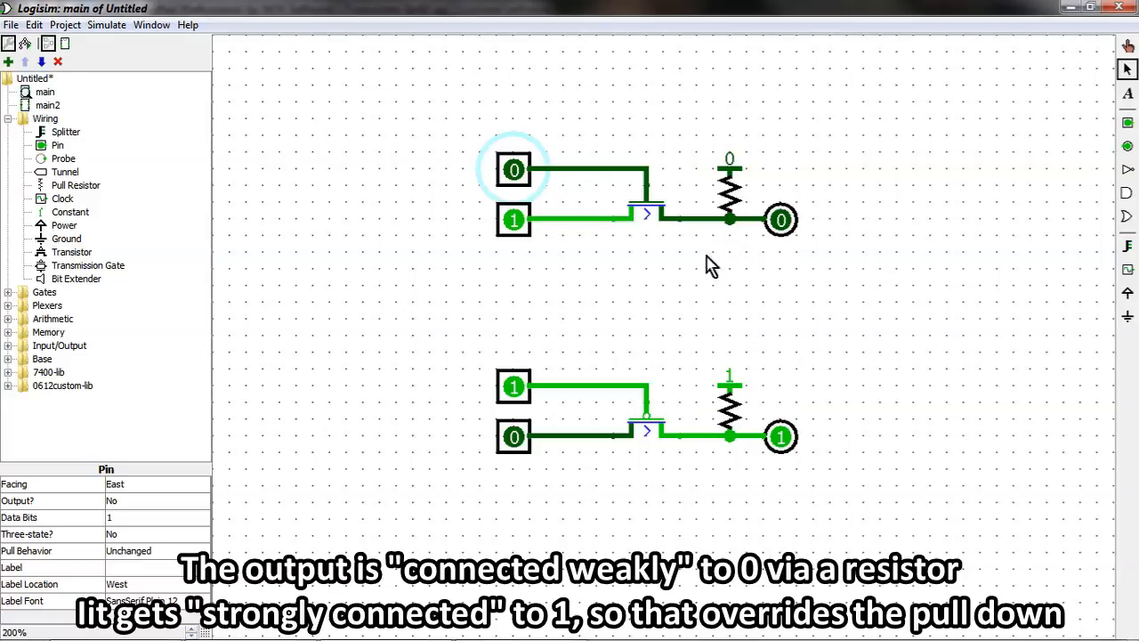
pyautogui.click(514, 169)
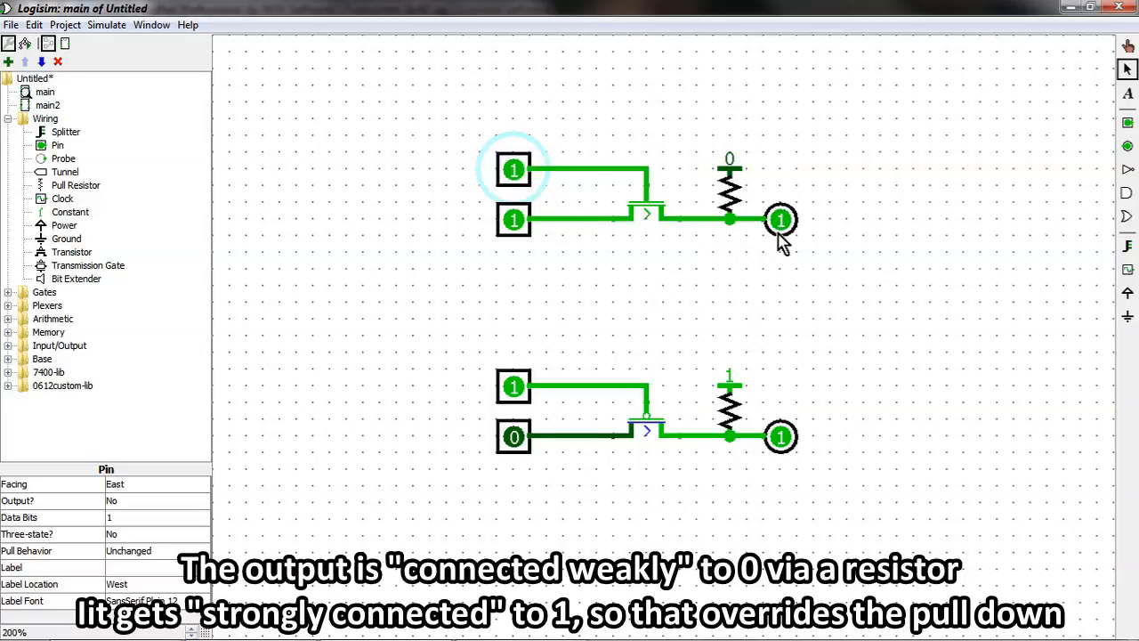
pyautogui.moveTo(516, 213)
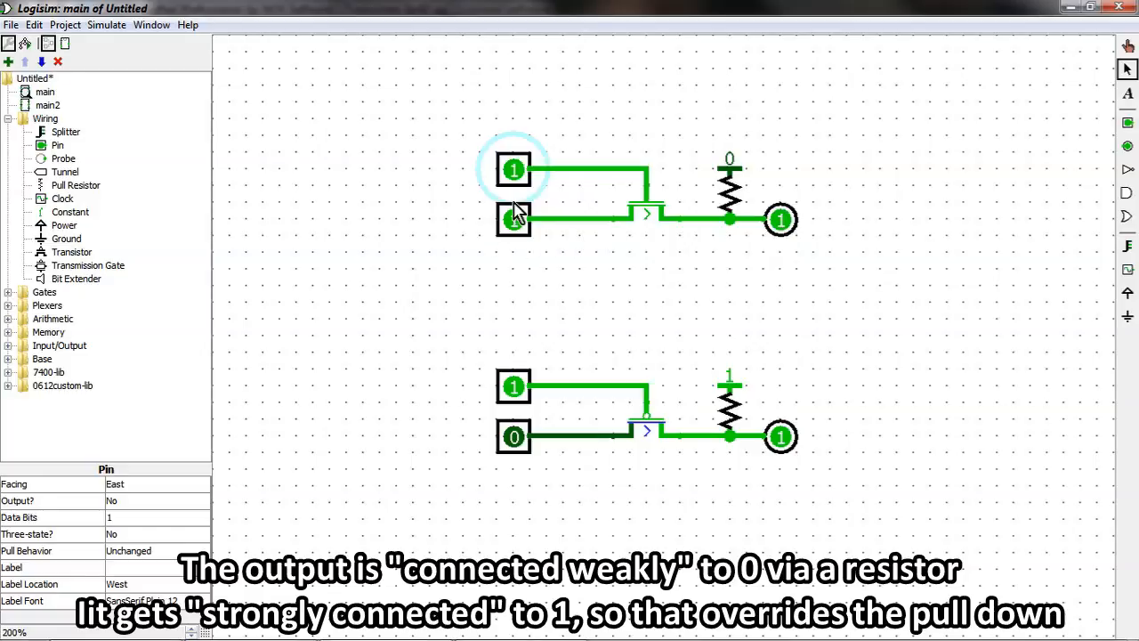
pyautogui.click(513, 219)
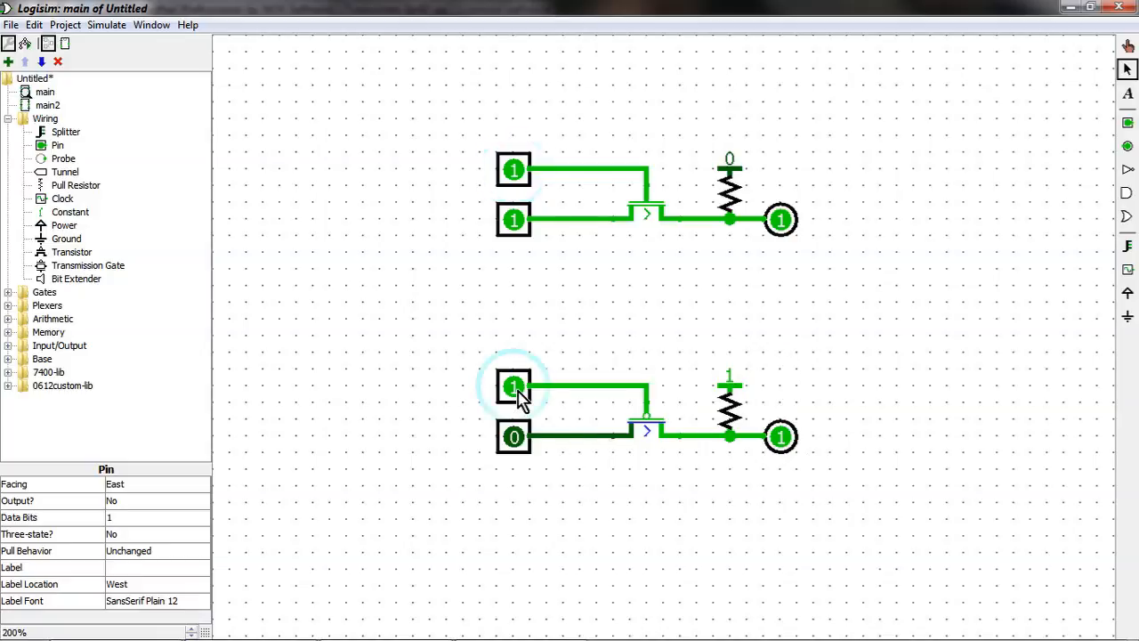
pyautogui.click(513, 386)
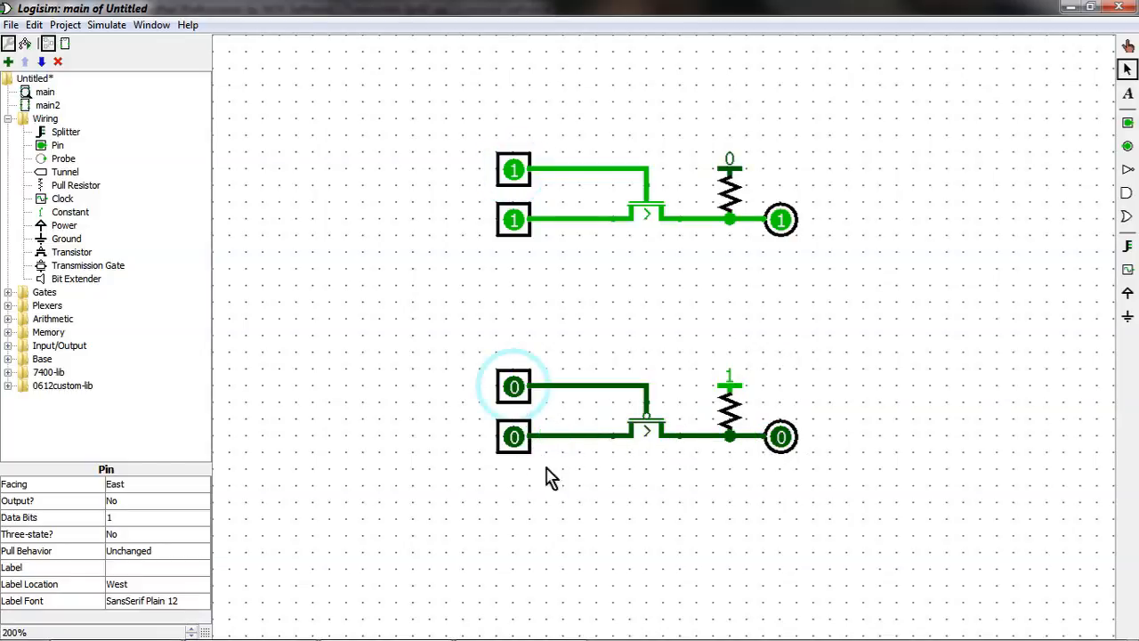
pyautogui.moveTo(605, 520)
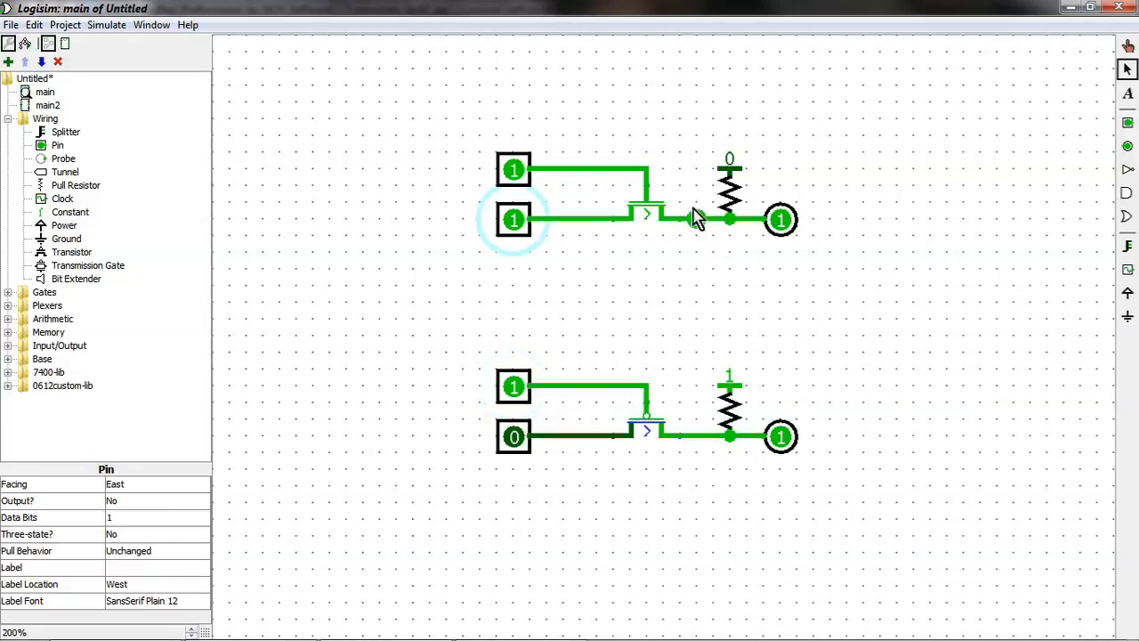
pyautogui.moveTo(716, 249)
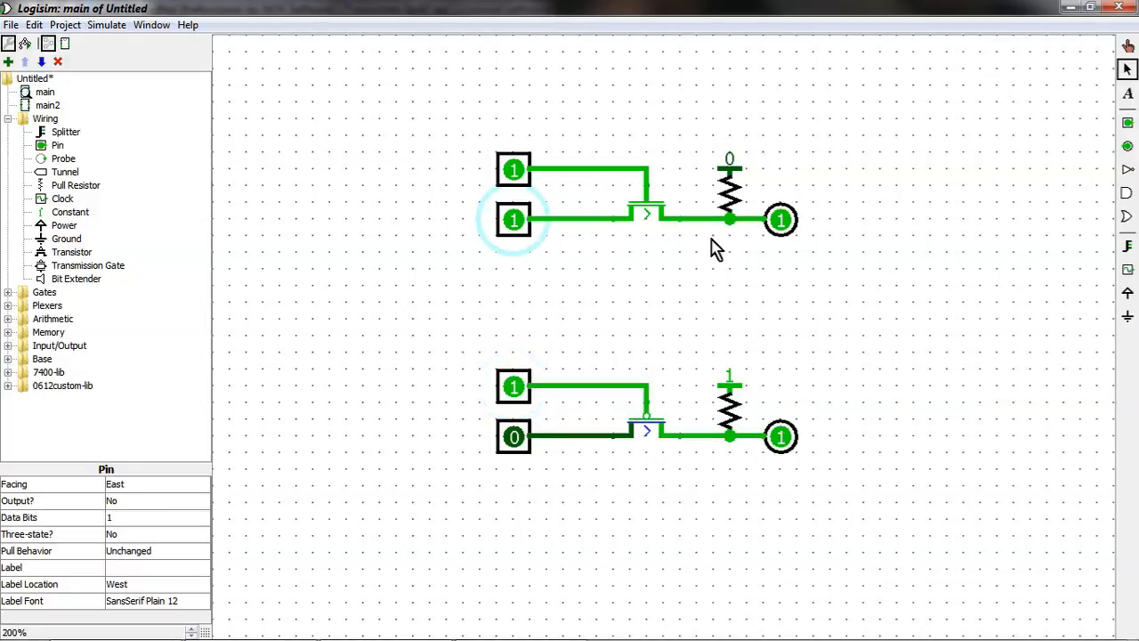
pyautogui.moveTo(738, 196)
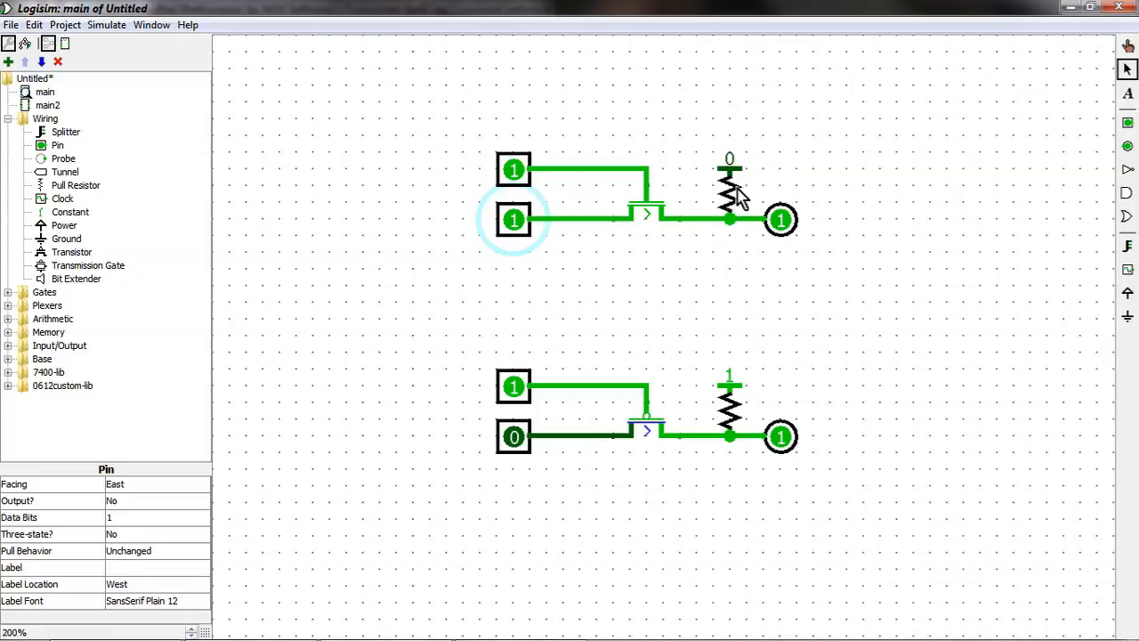
pyautogui.moveTo(712, 280)
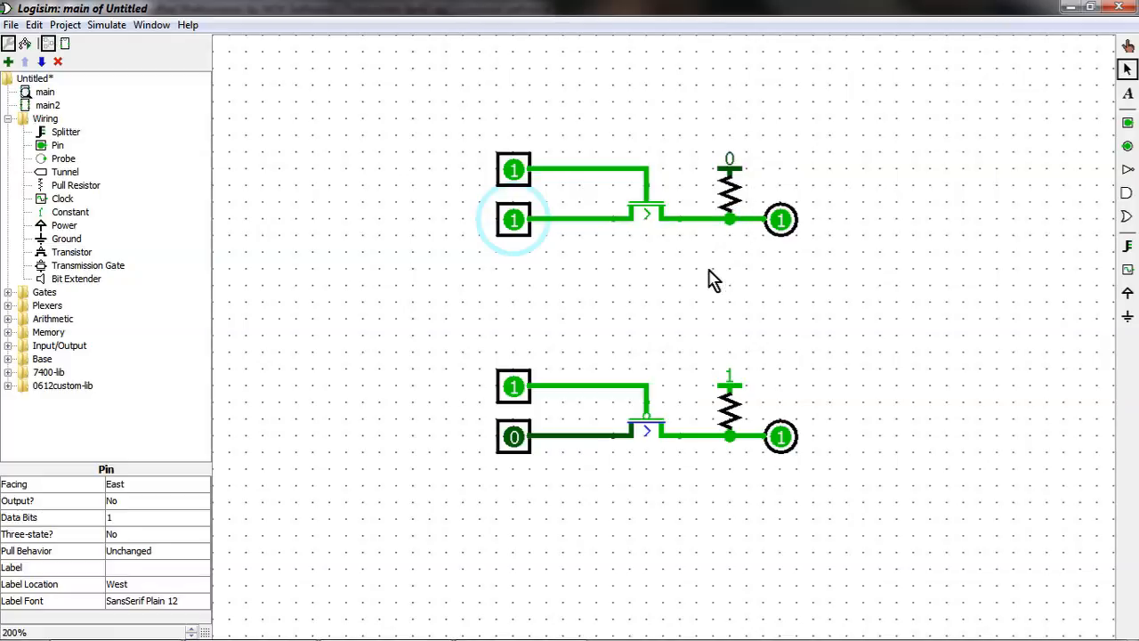
pyautogui.moveTo(543, 232)
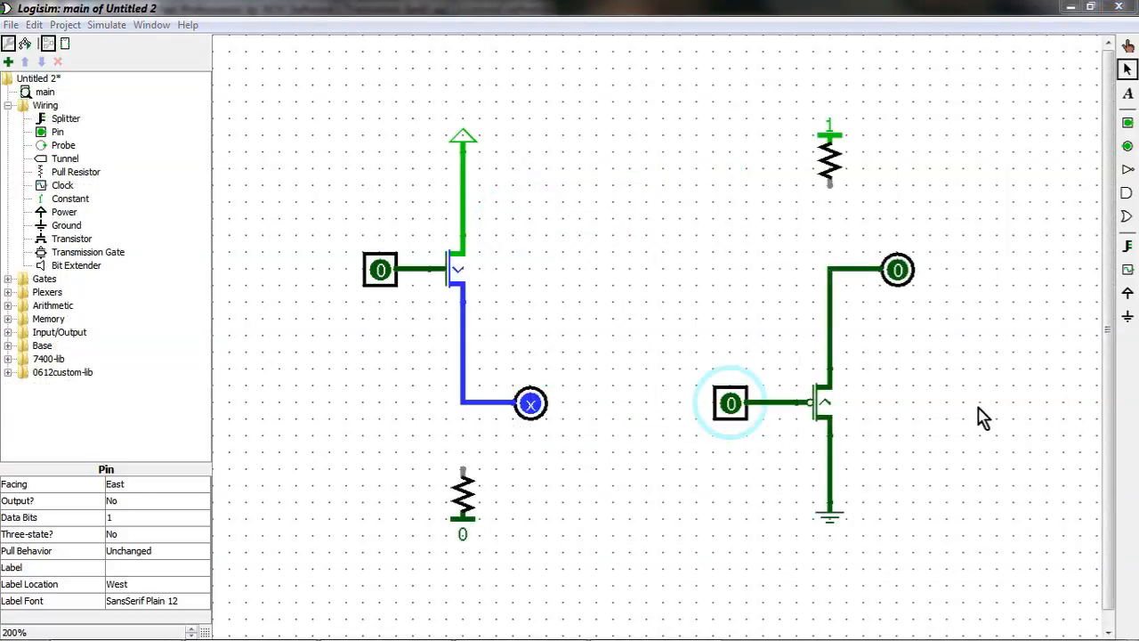
pyautogui.moveTo(547, 460)
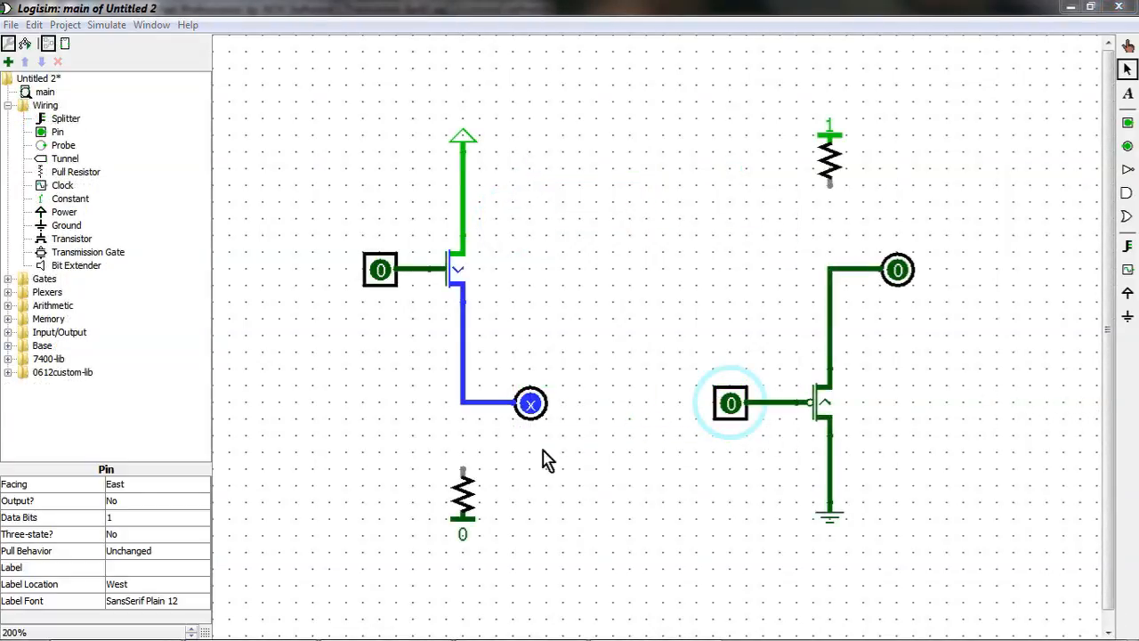
pyautogui.moveTo(993, 506)
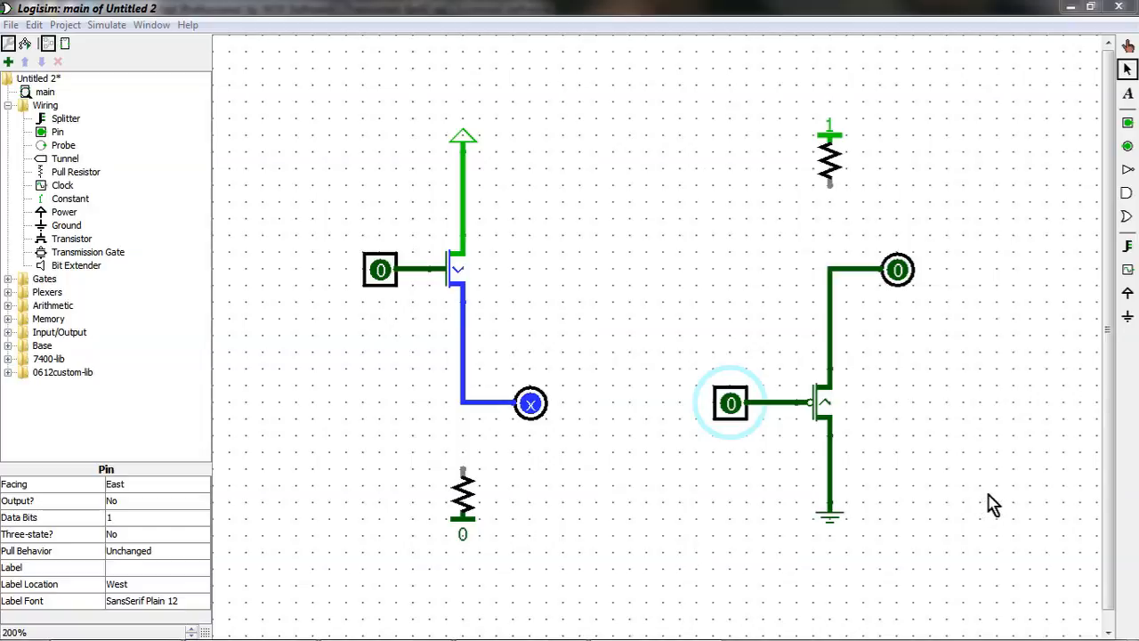
pyautogui.moveTo(591, 298)
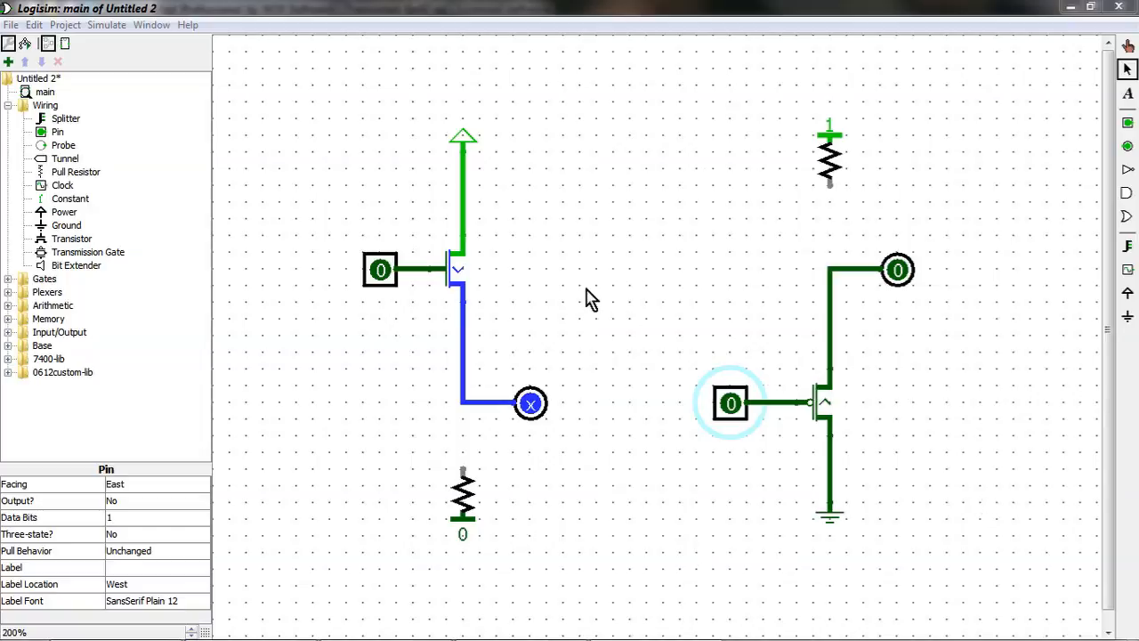
pyautogui.moveTo(484, 149)
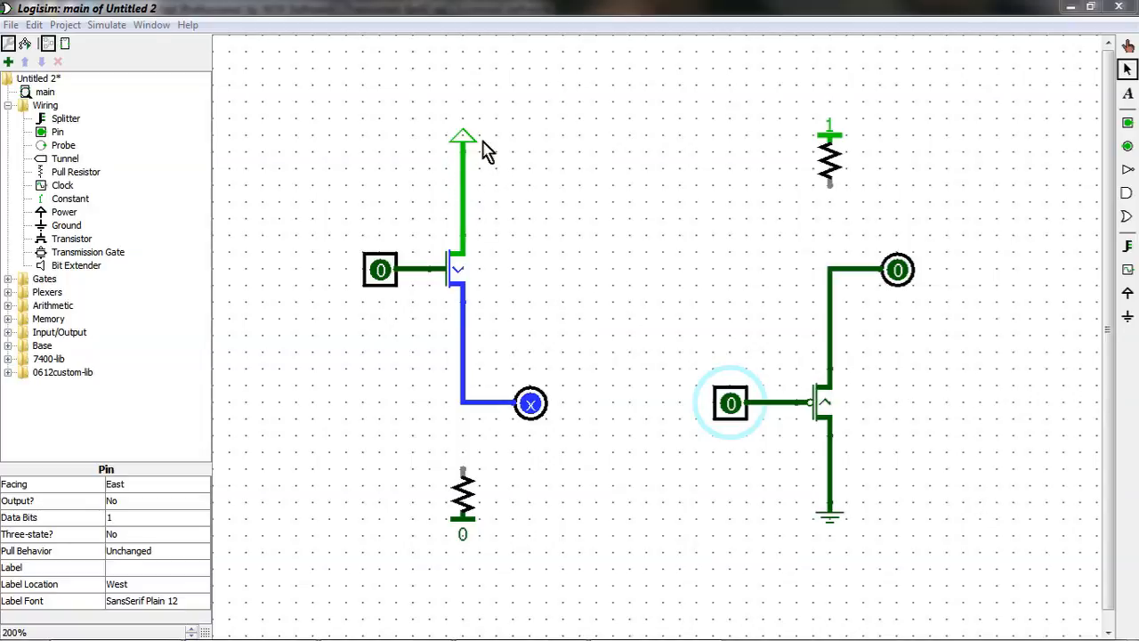
pyautogui.moveTo(495, 139)
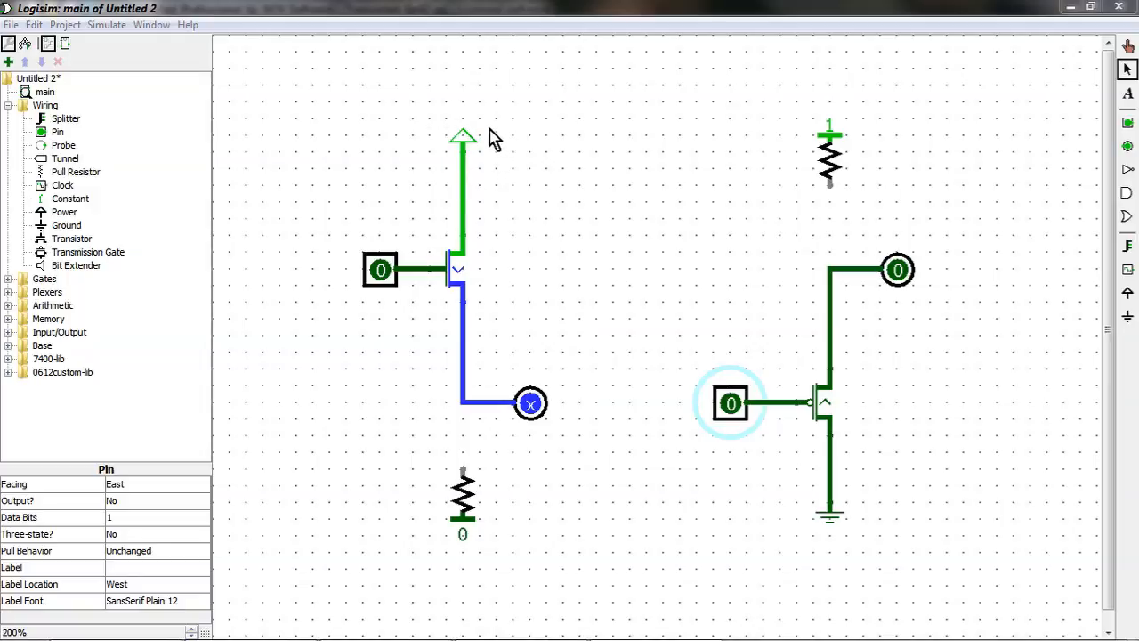
pyautogui.moveTo(71, 222)
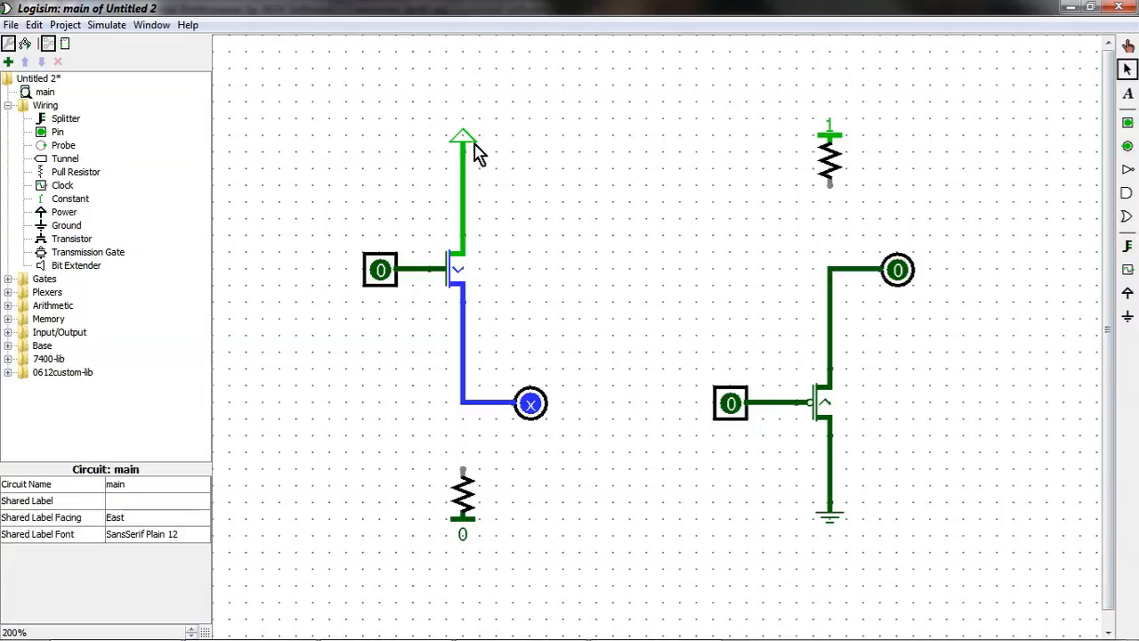
pyautogui.moveTo(463, 469)
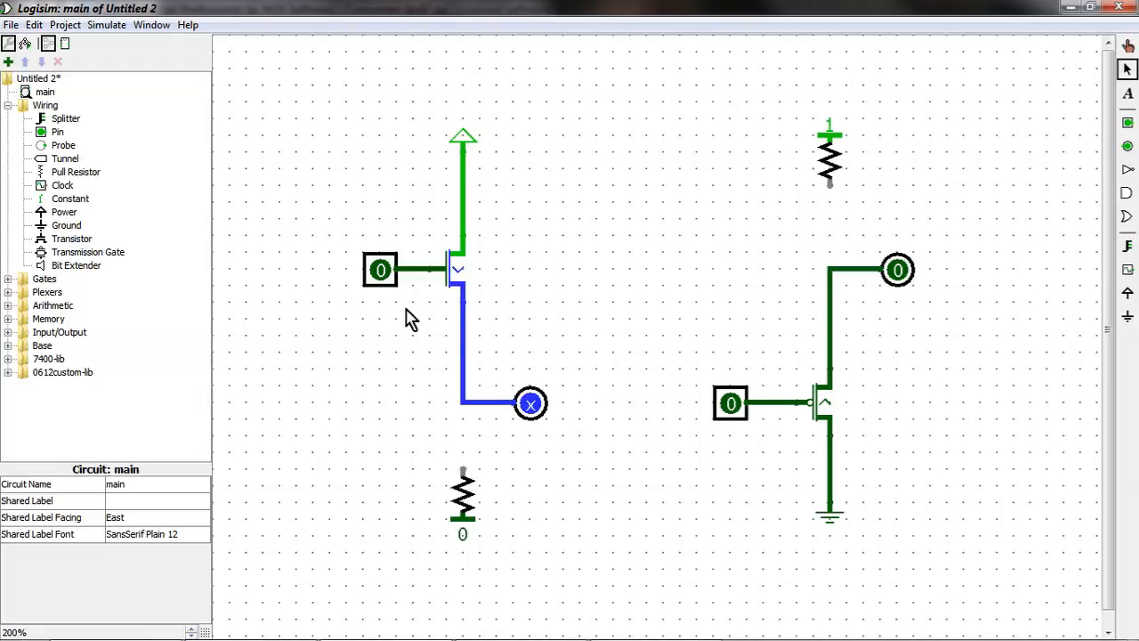
pyautogui.click(380, 270)
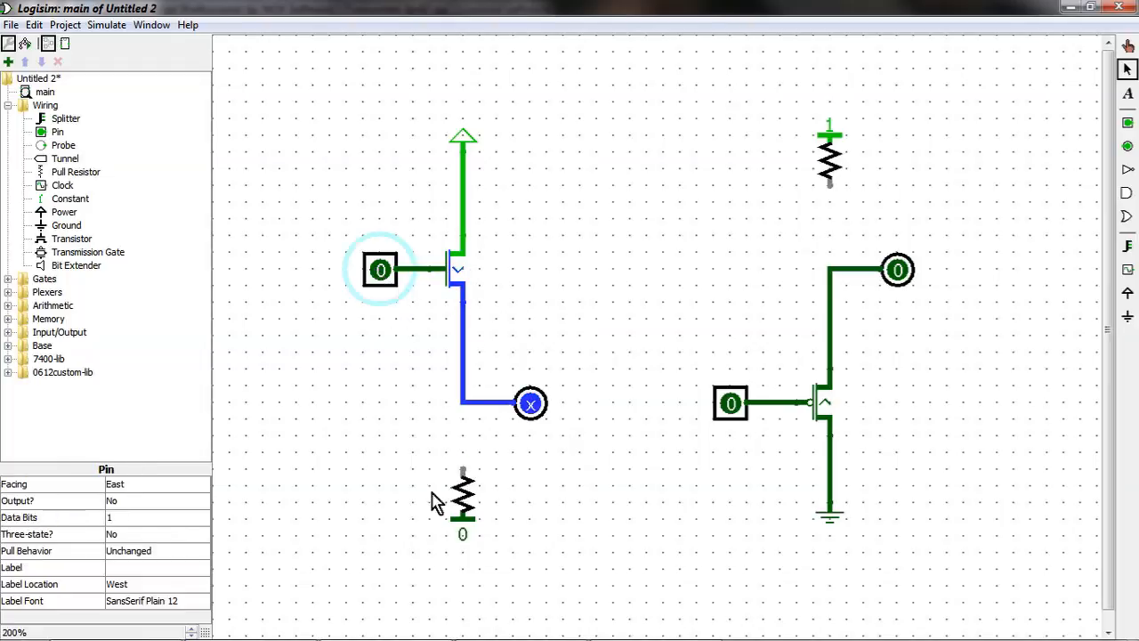
pyautogui.moveTo(467, 412)
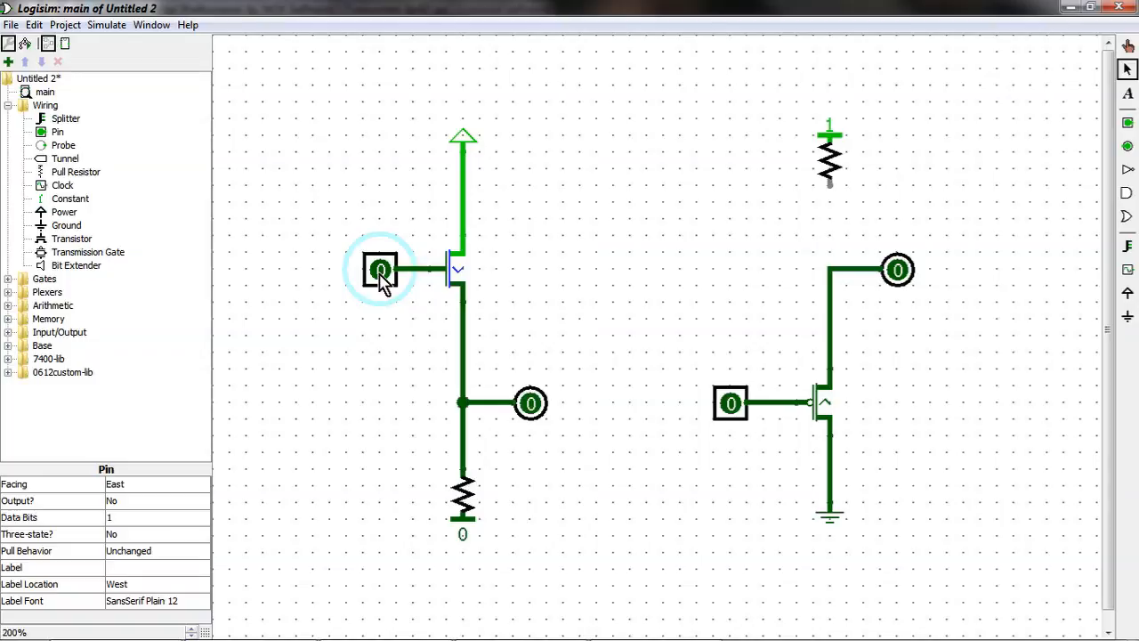
pyautogui.moveTo(412, 325)
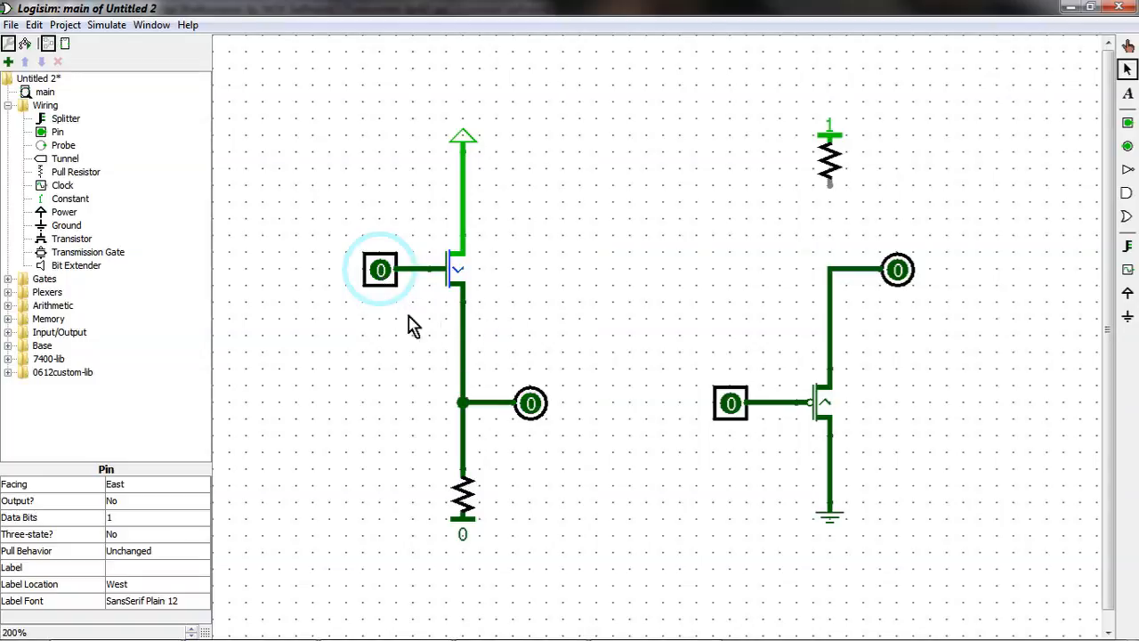
pyautogui.moveTo(552, 400)
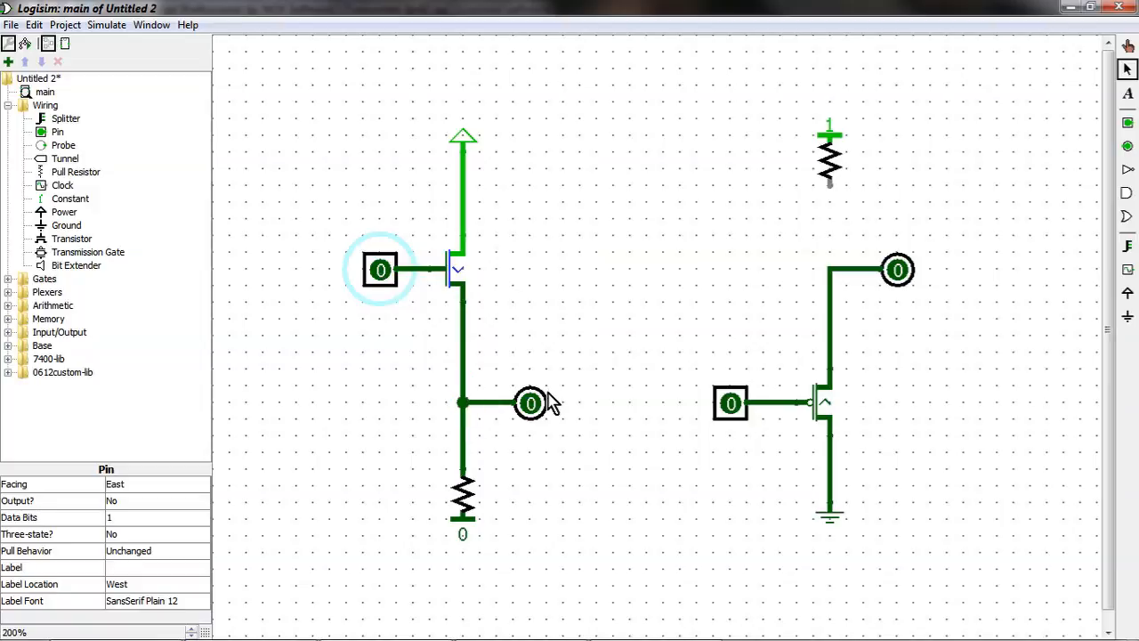
pyautogui.moveTo(542, 233)
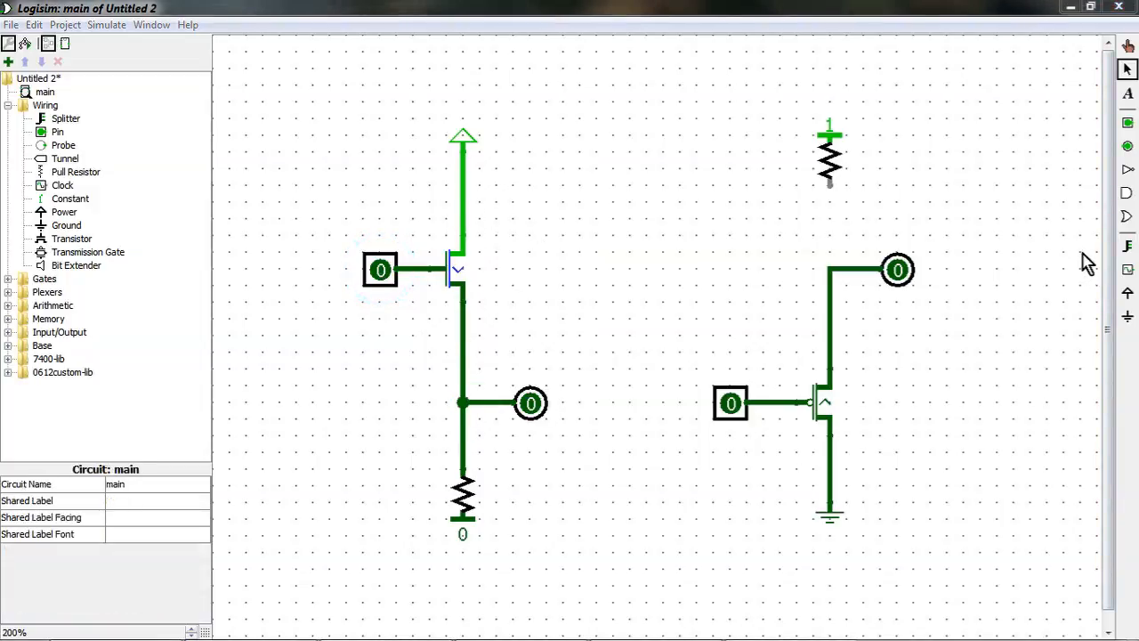
pyautogui.moveTo(817, 162)
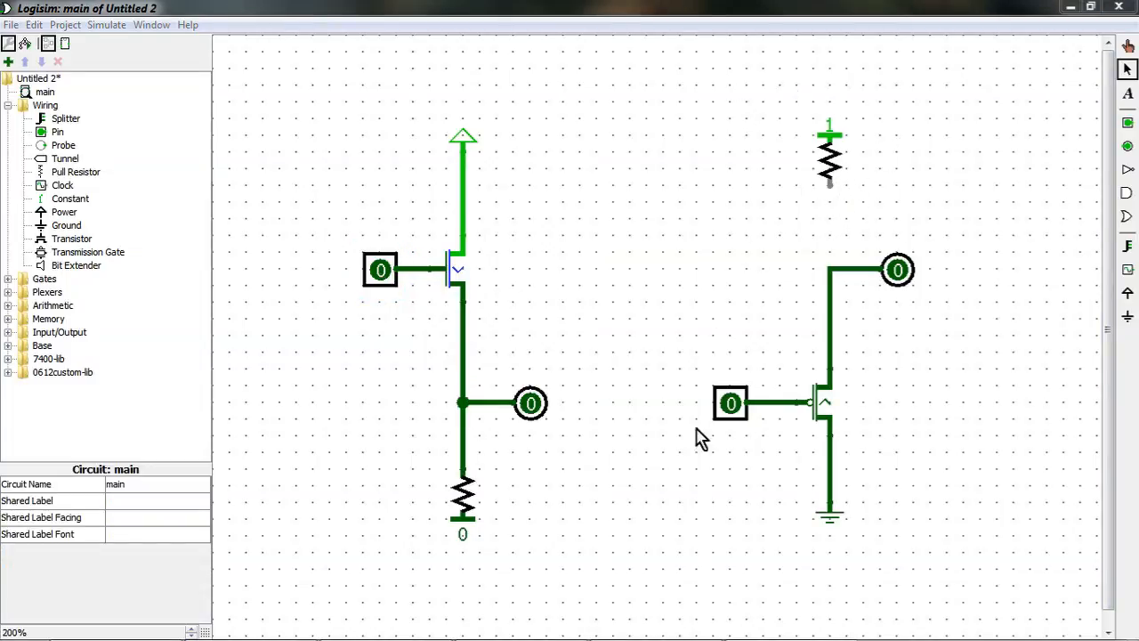
pyautogui.moveTo(903, 474)
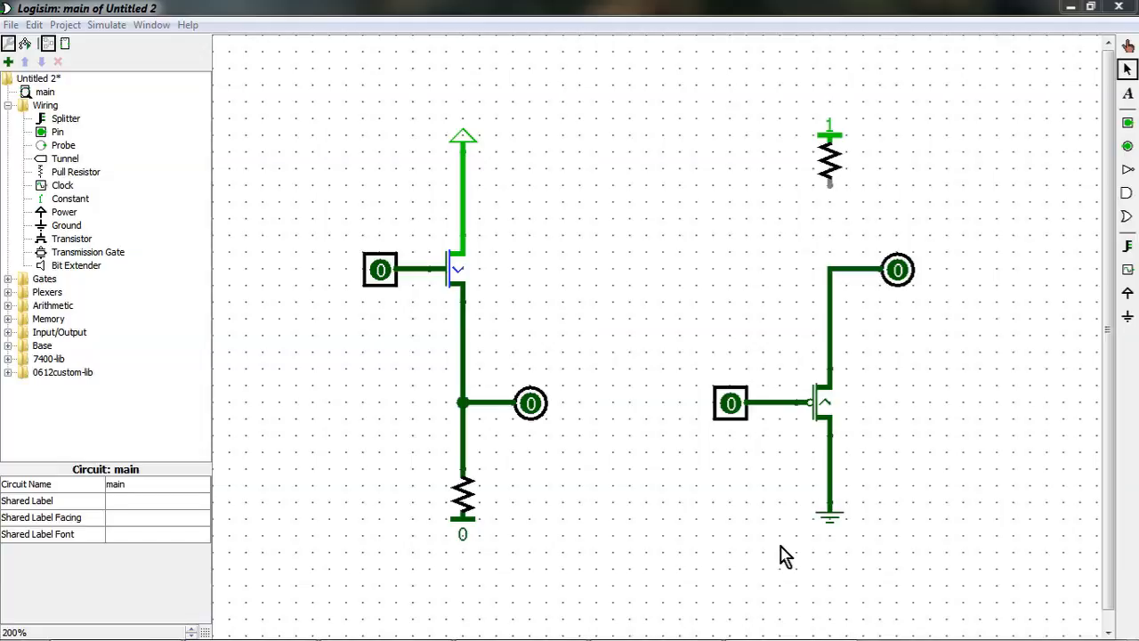
pyautogui.moveTo(830, 422)
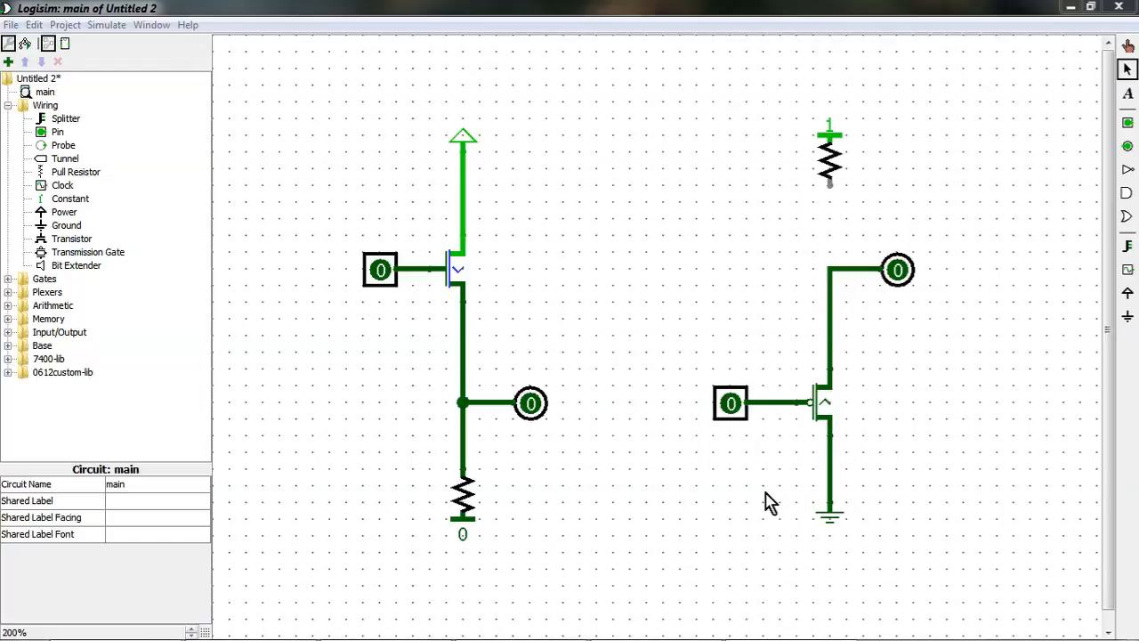
# Step: Set the right circuit's input pin to 1, leaving its output floating
pyautogui.click(730, 403)
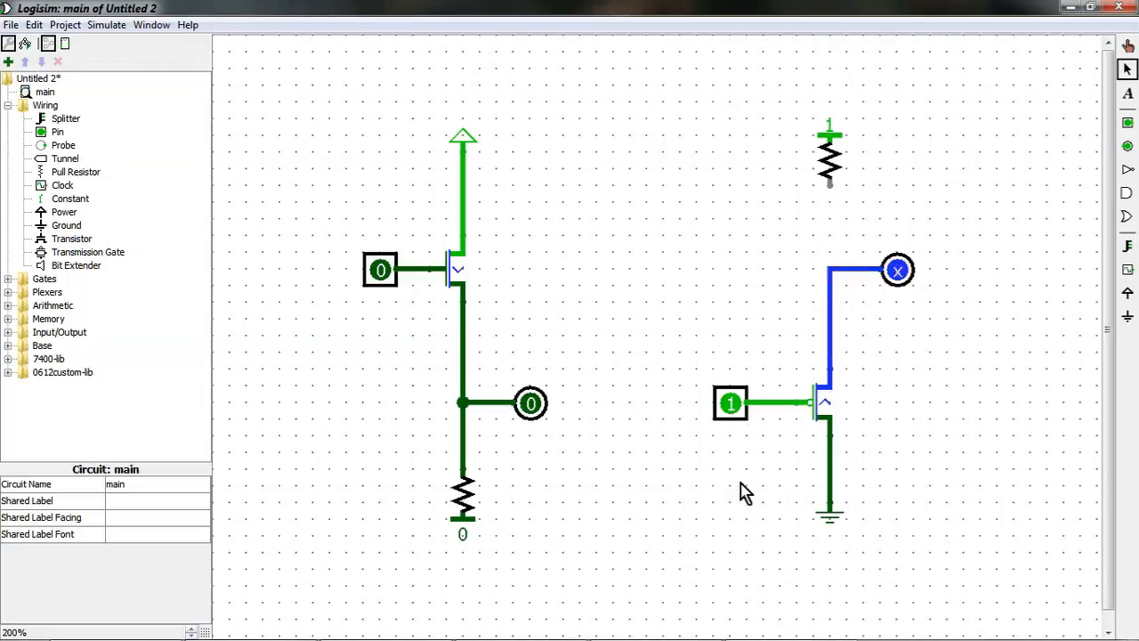
pyautogui.moveTo(829, 269)
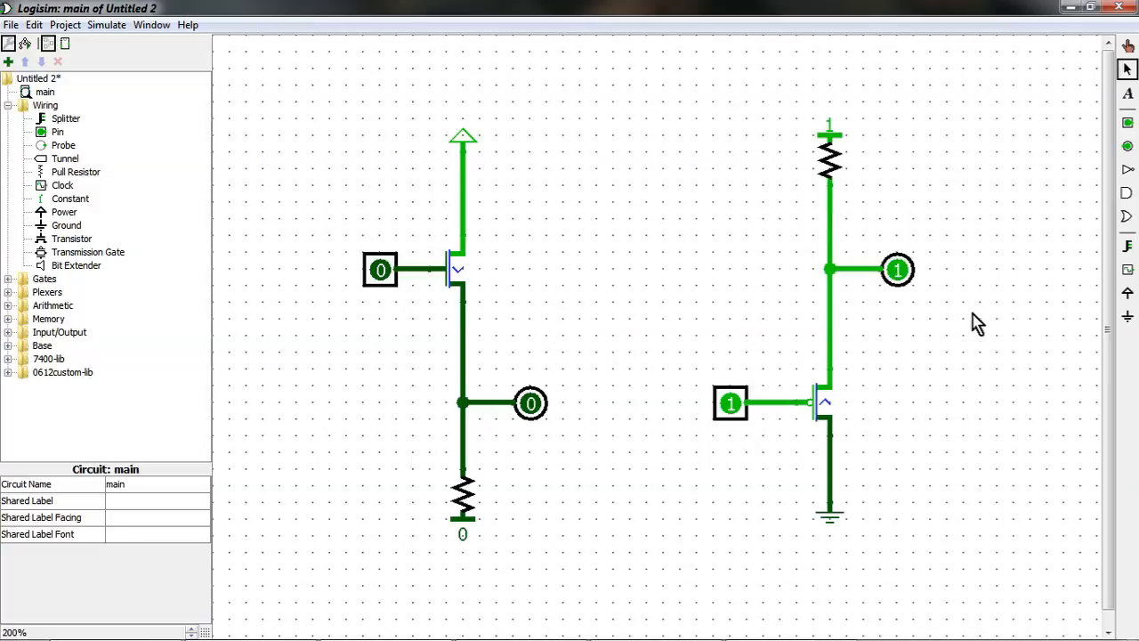
# Step: Toggle the right input pin 0, 1, then back to 0
pyautogui.click(730, 402)
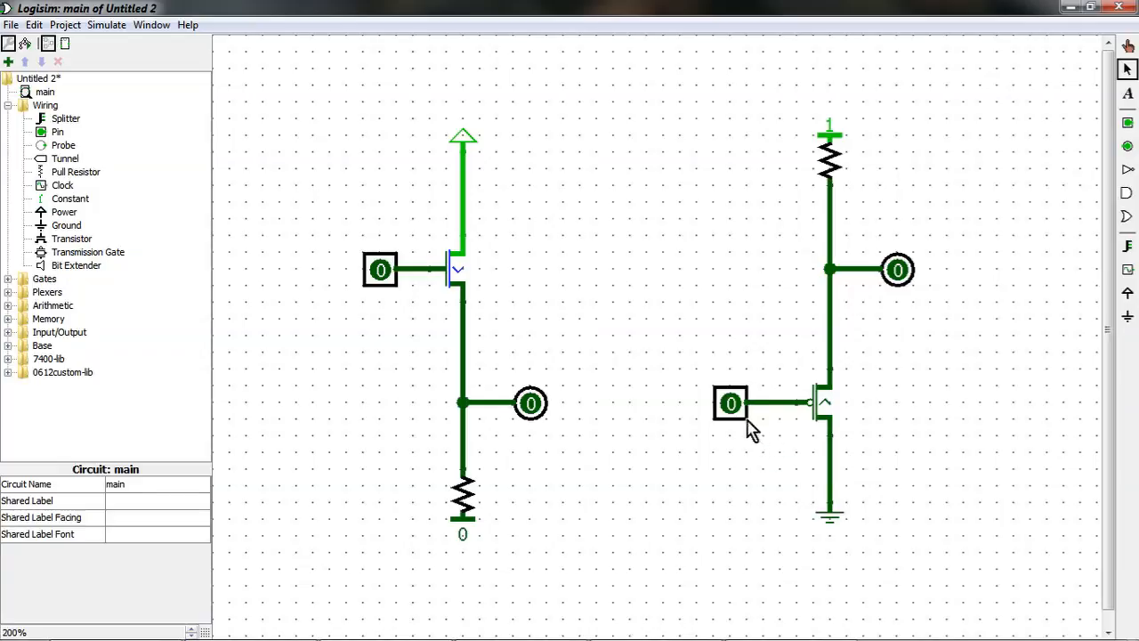
pyautogui.click(730, 402)
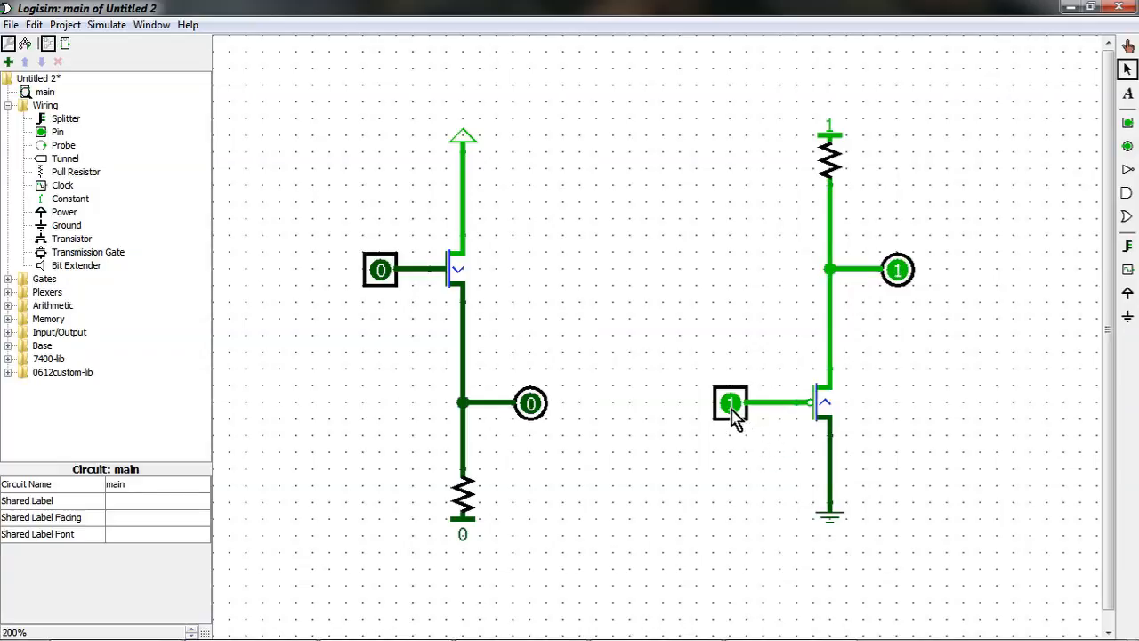
pyautogui.moveTo(828, 249)
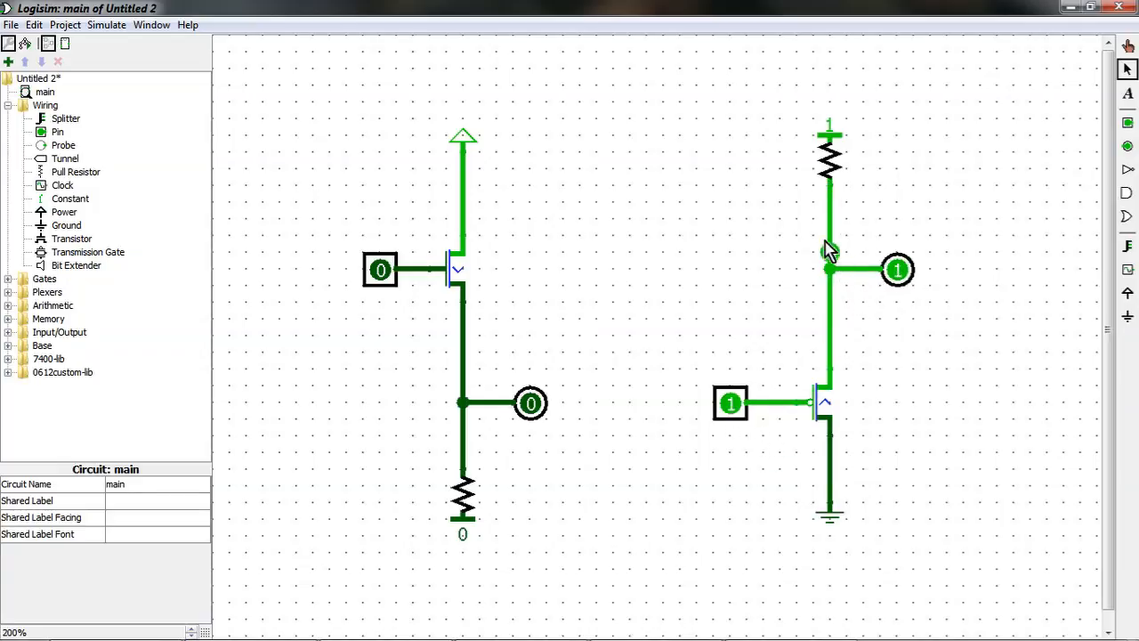
pyautogui.moveTo(931, 323)
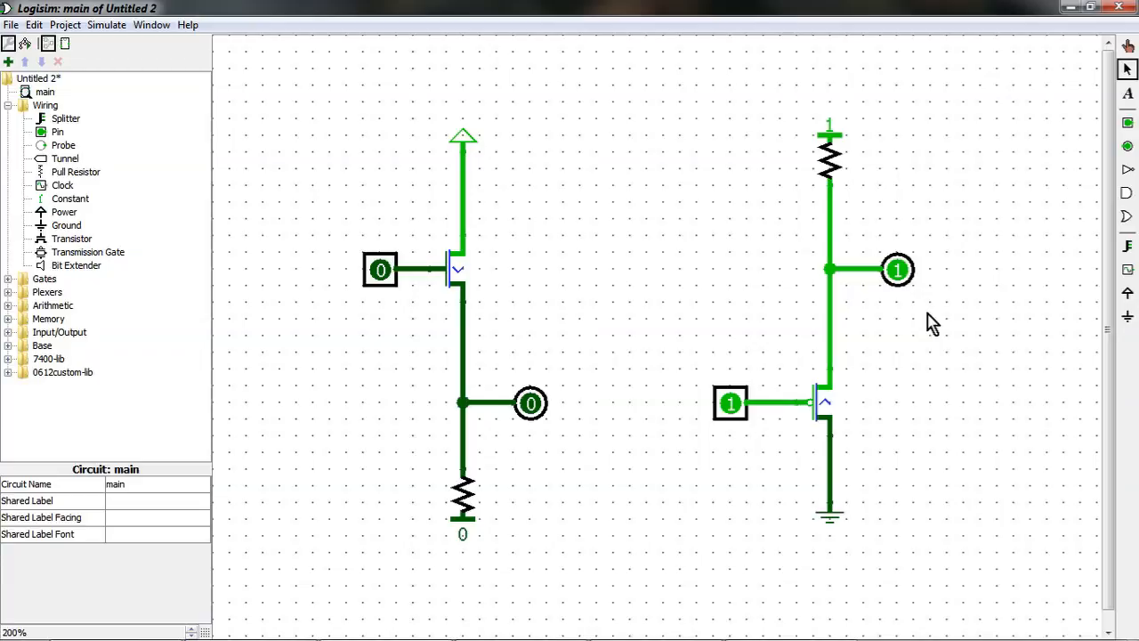
pyautogui.moveTo(827, 454)
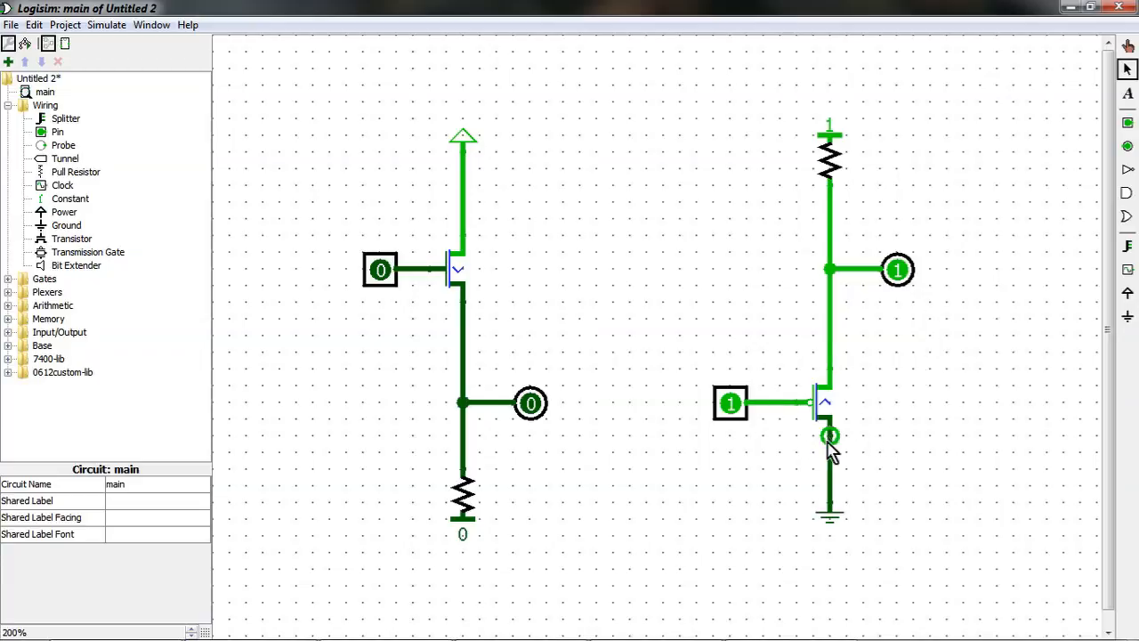
pyautogui.moveTo(774, 462)
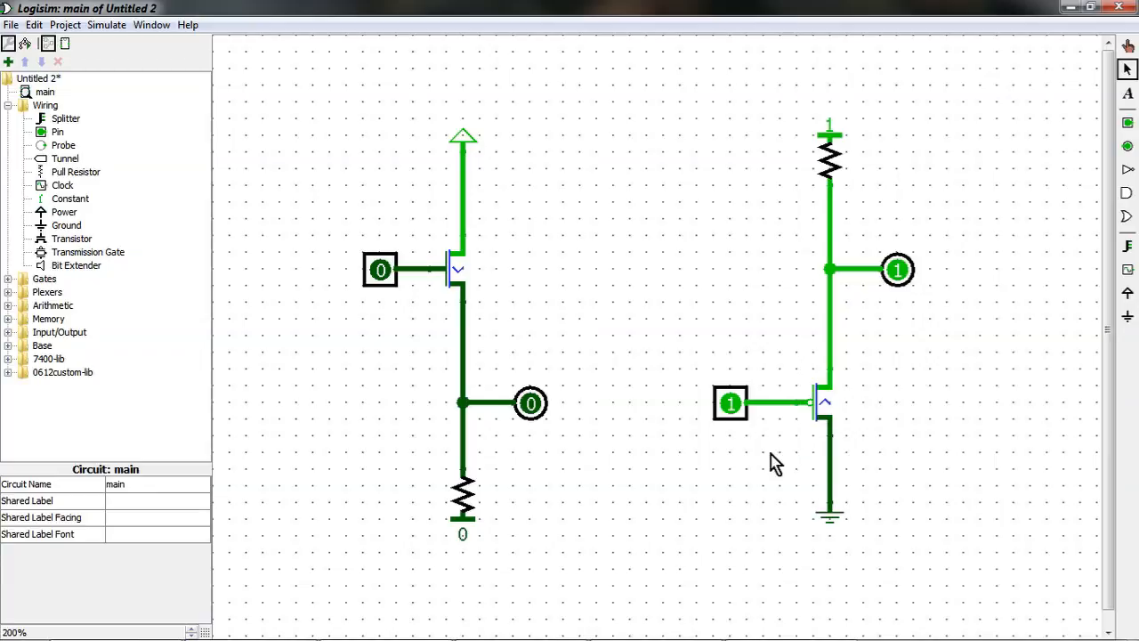
pyautogui.moveTo(905, 331)
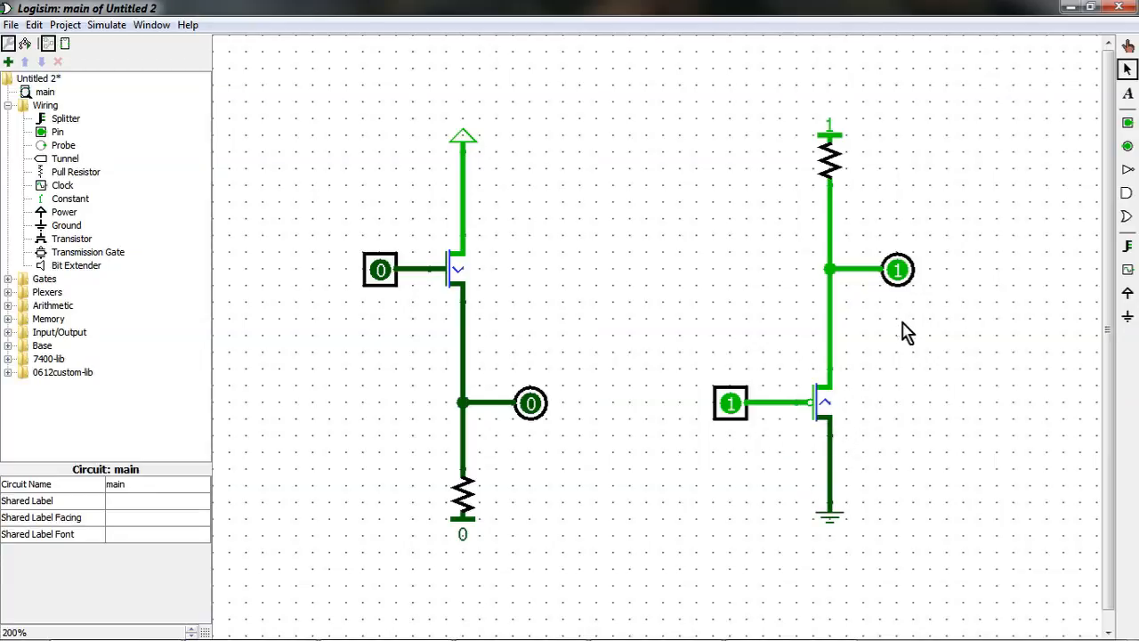
pyautogui.click(730, 403)
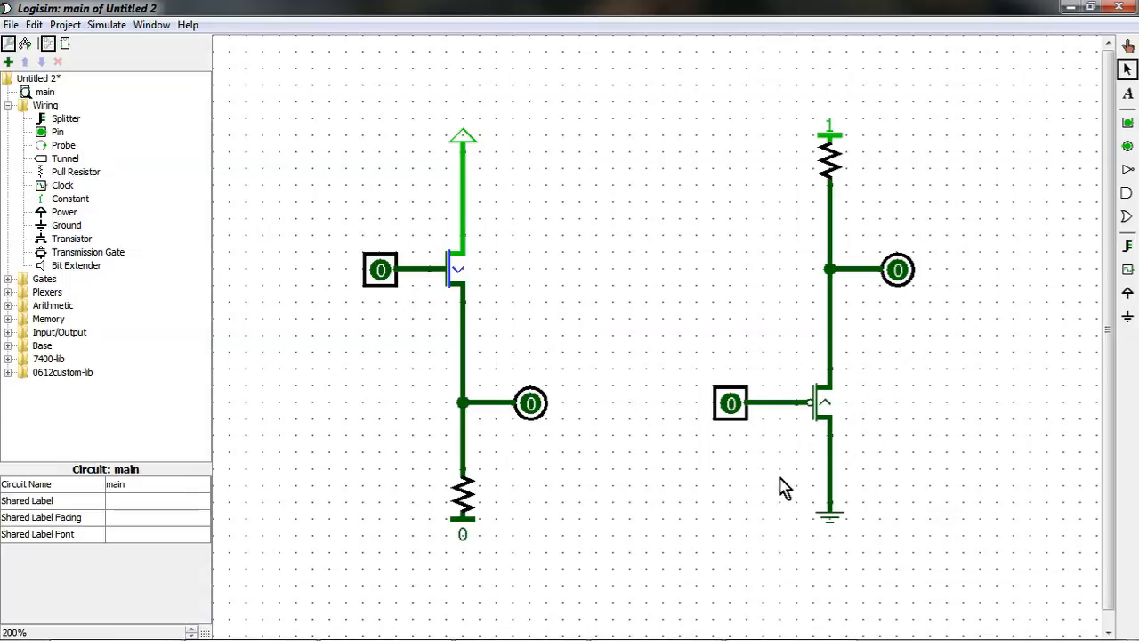
pyautogui.moveTo(846, 476)
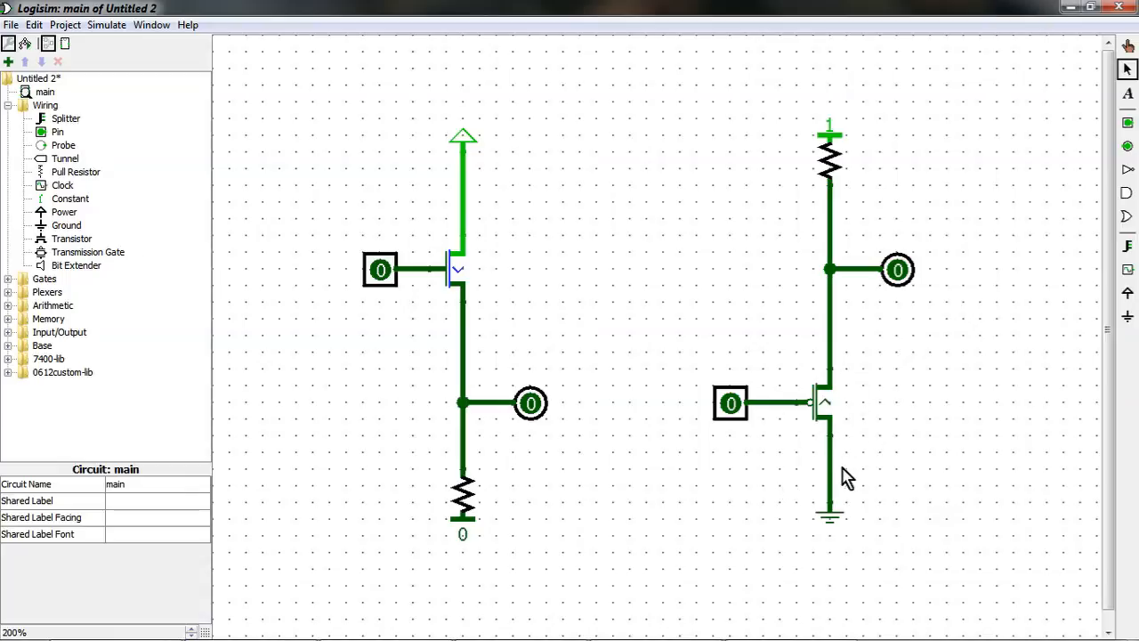
pyautogui.moveTo(863, 467)
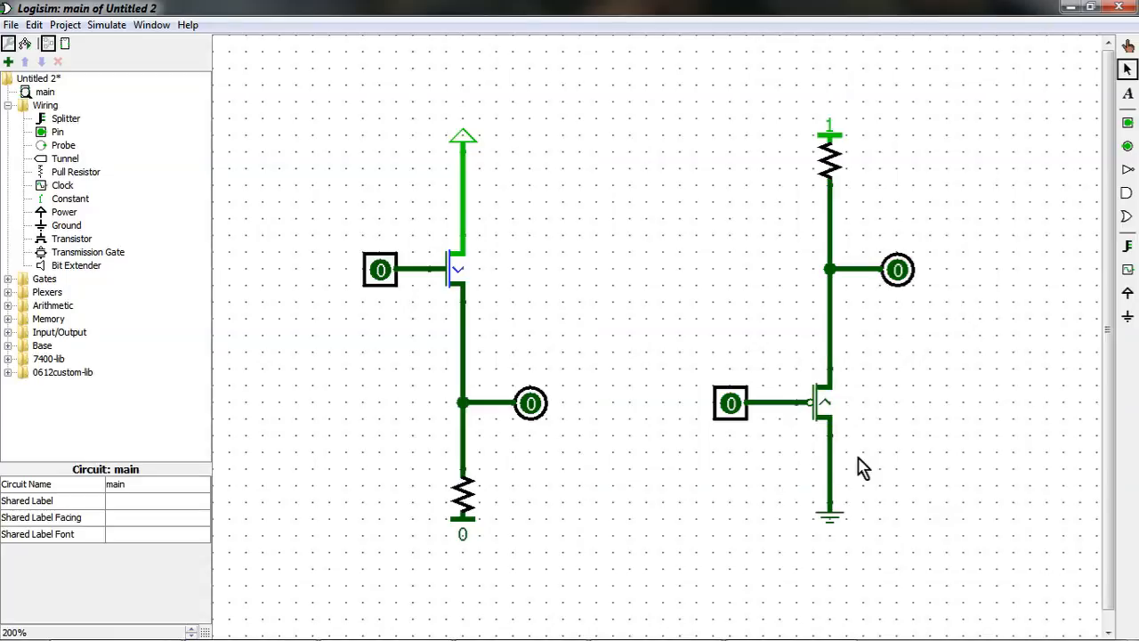
pyautogui.moveTo(810, 436)
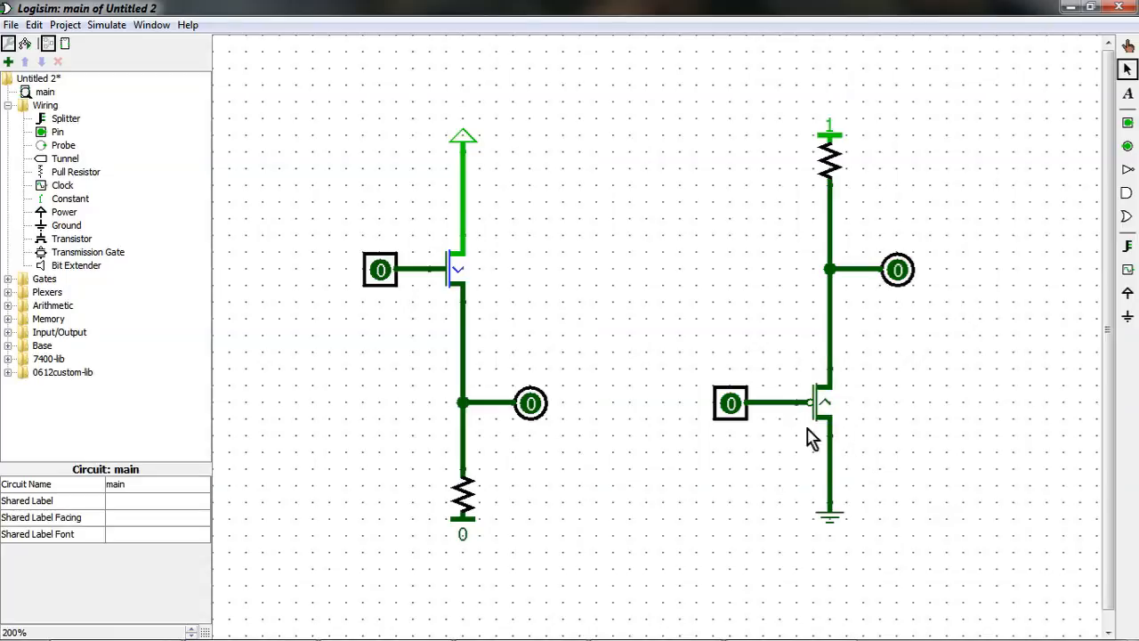